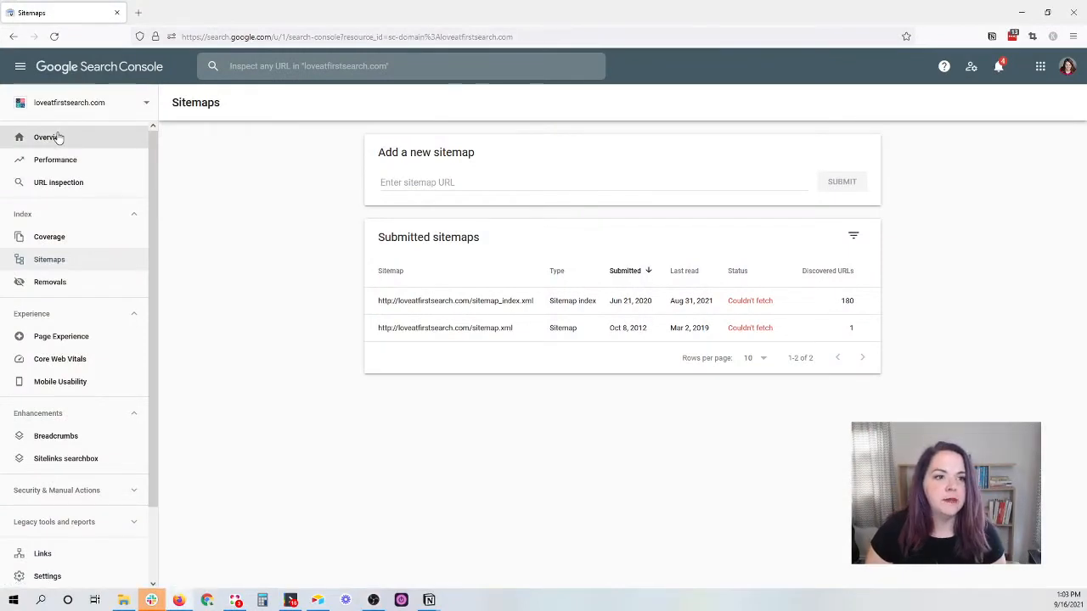
- Return from Sitemaps to the site Overview for loveatfirstsearch.com
{"action": "left_click", "coordinate": [48, 137]}
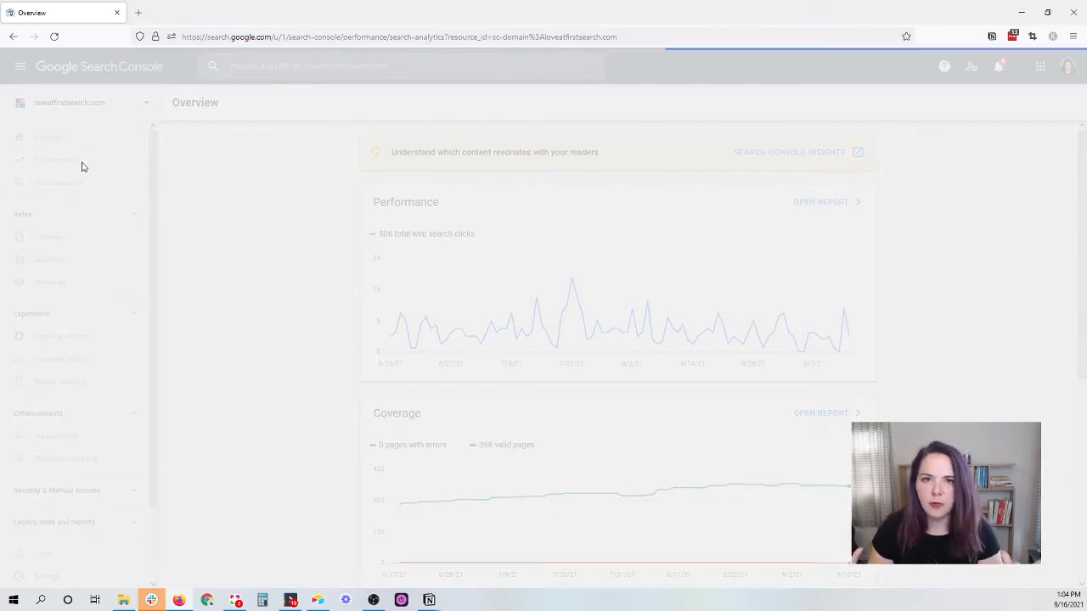
- Open the Performance report to view average position 57.8 over three months
{"action": "left_click", "coordinate": [55, 159]}
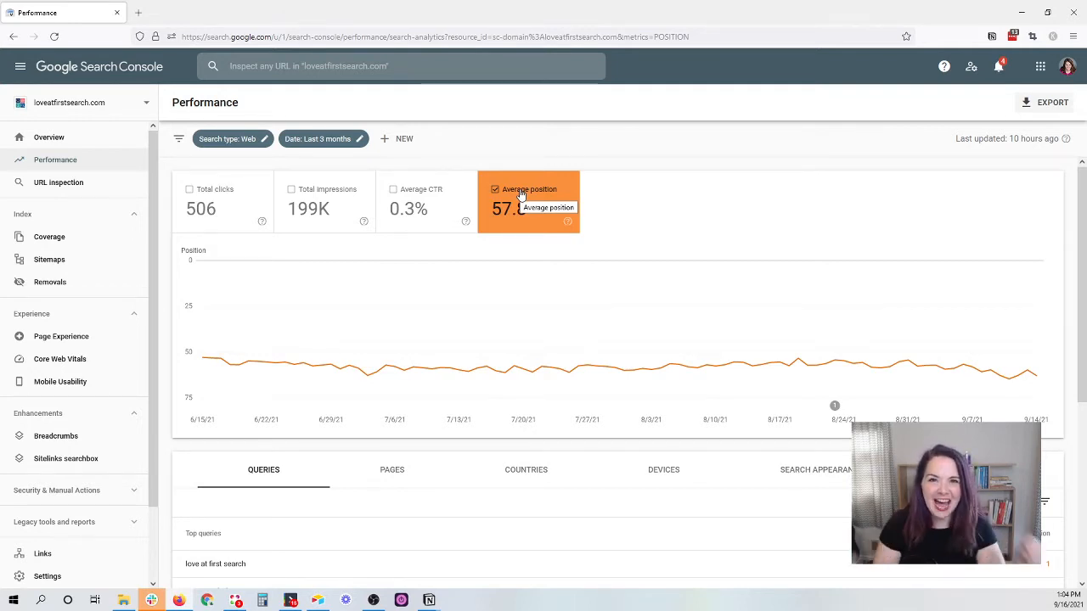
{"action": "mouse_move", "coordinate": [536, 201]}
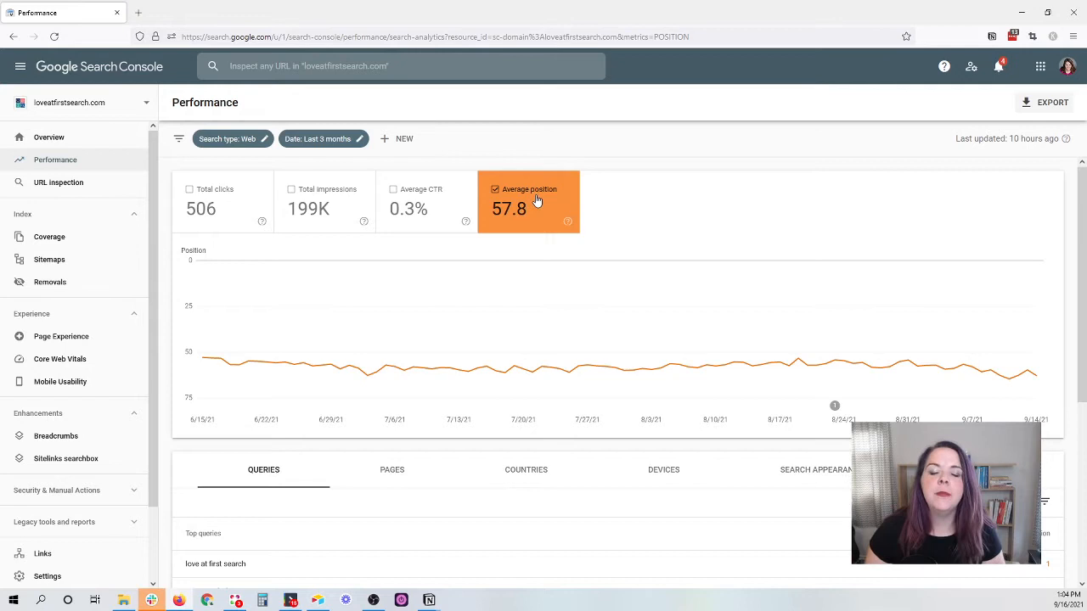
{"action": "mouse_move", "coordinate": [532, 204]}
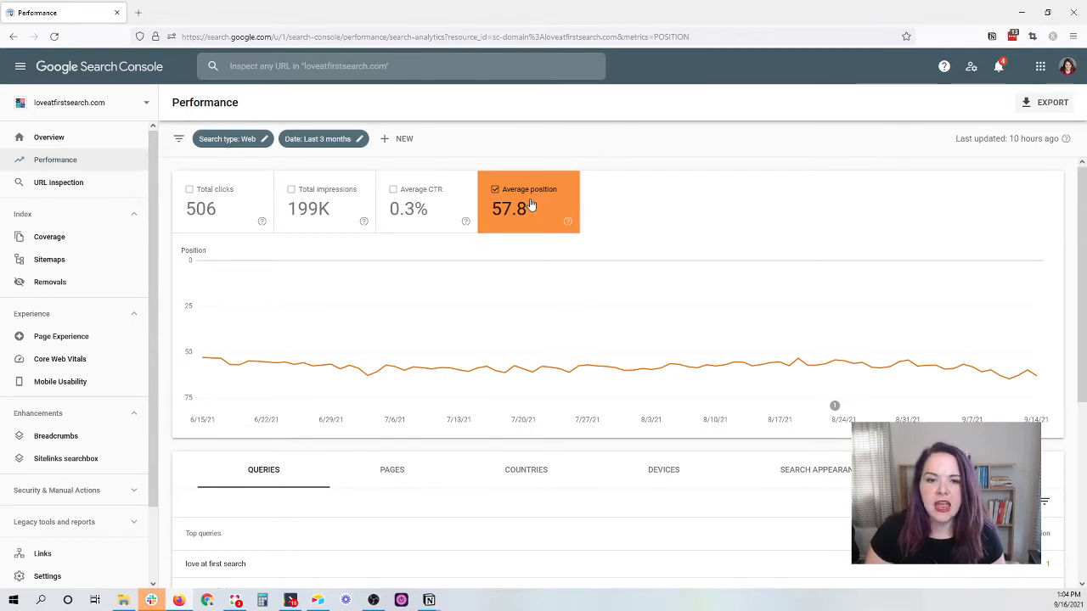
{"action": "mouse_move", "coordinate": [530, 206]}
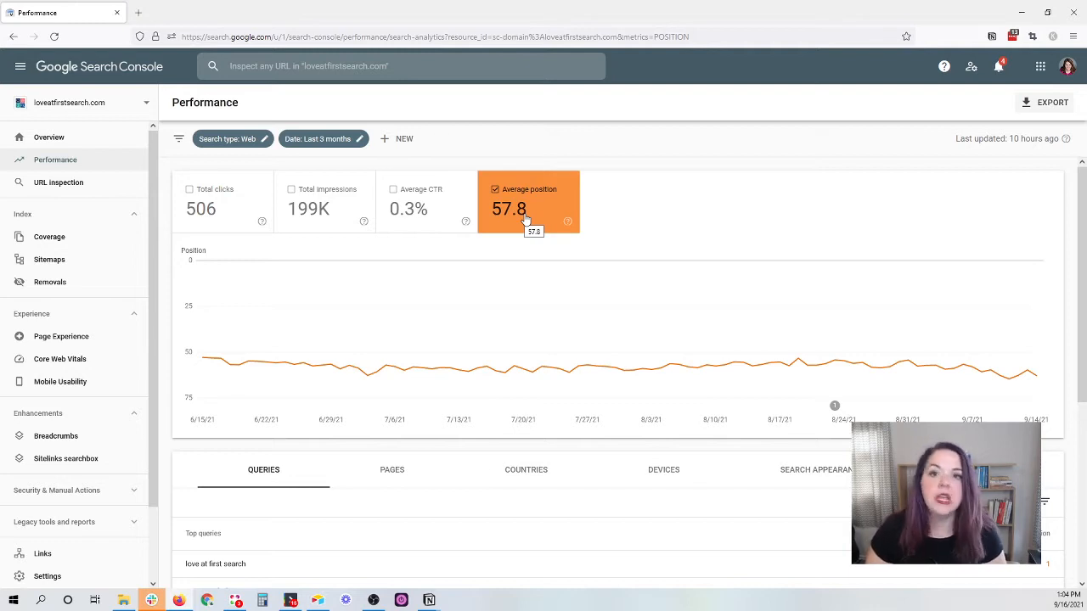
{"action": "mouse_move", "coordinate": [592, 221]}
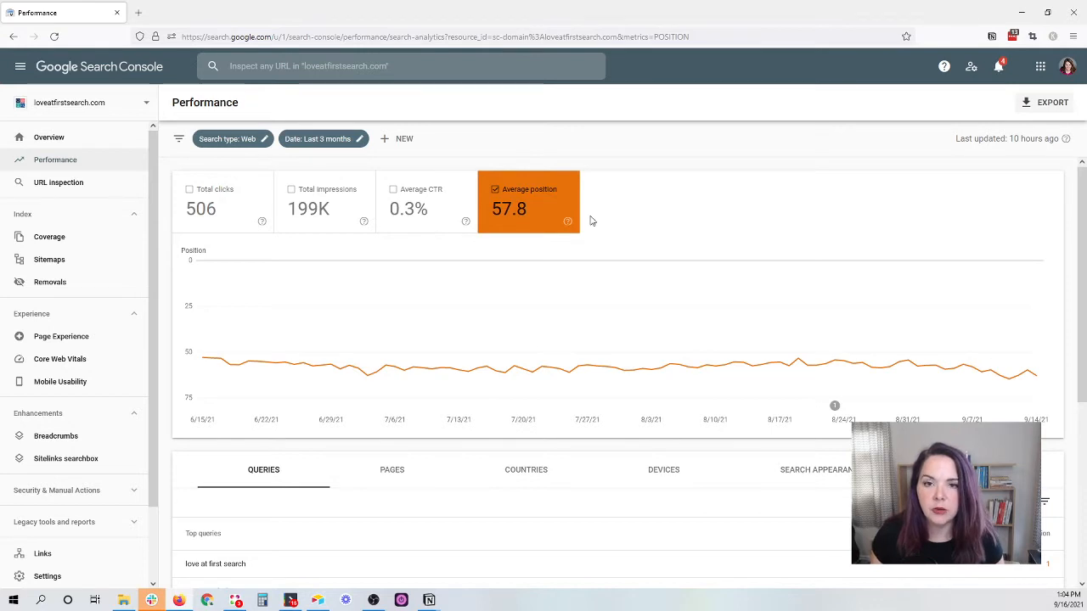
{"action": "scroll", "scroll_direction": "down", "scroll_amount": 3}
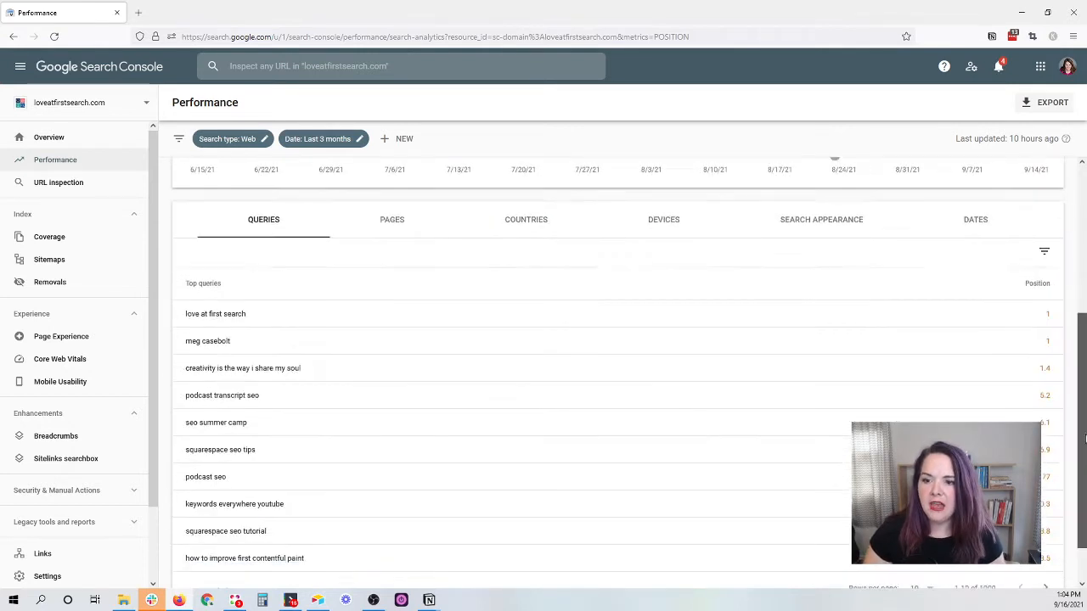
{"action": "scroll", "scroll_direction": "down", "scroll_amount": 3}
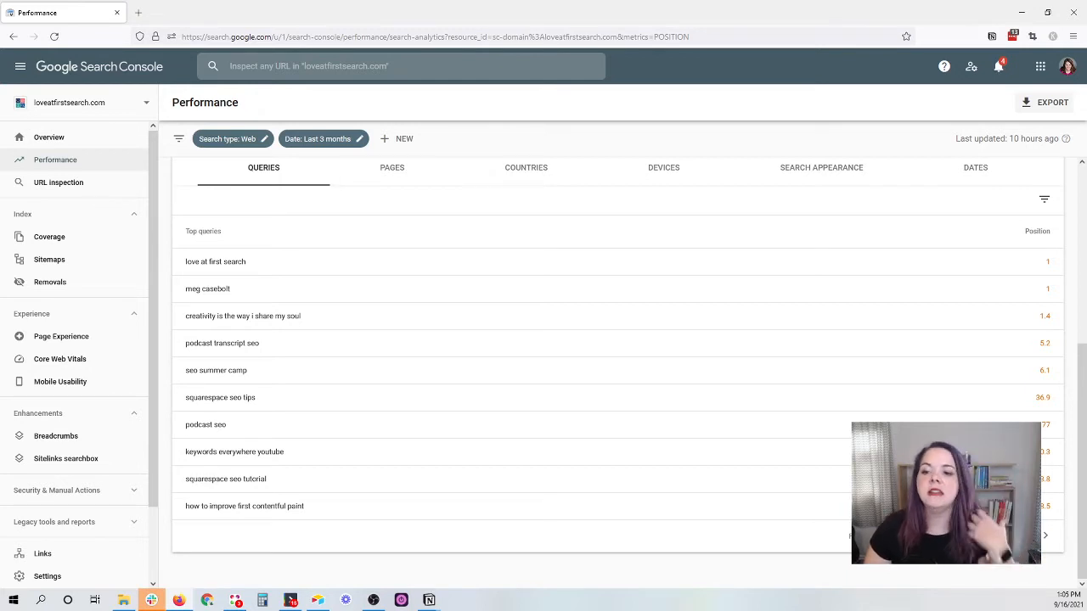
{"action": "mouse_move", "coordinate": [1002, 288]}
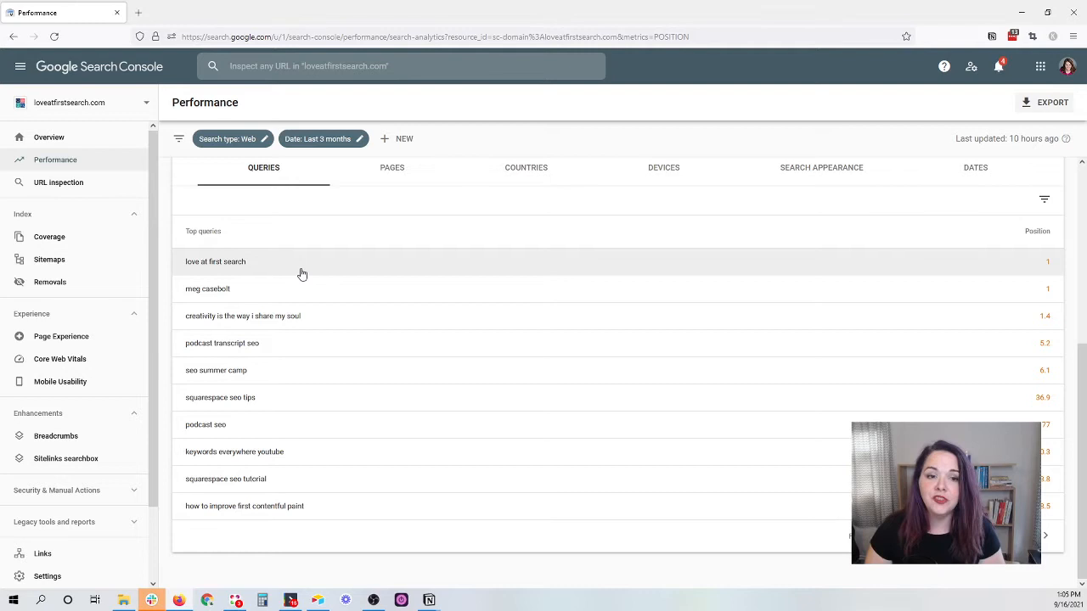
{"action": "mouse_move", "coordinate": [308, 296]}
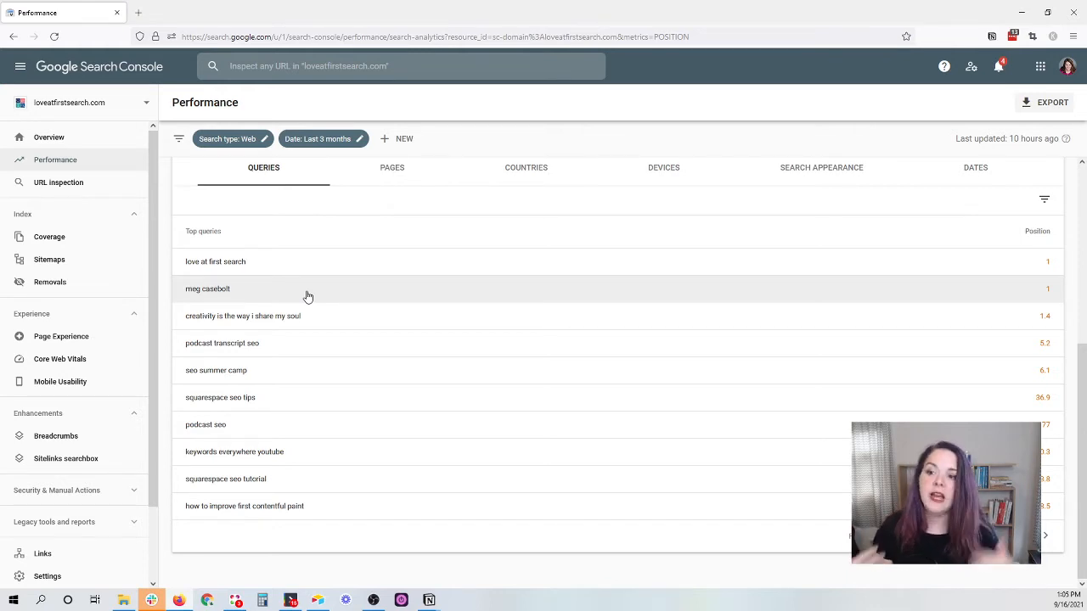
{"action": "mouse_move", "coordinate": [327, 308]}
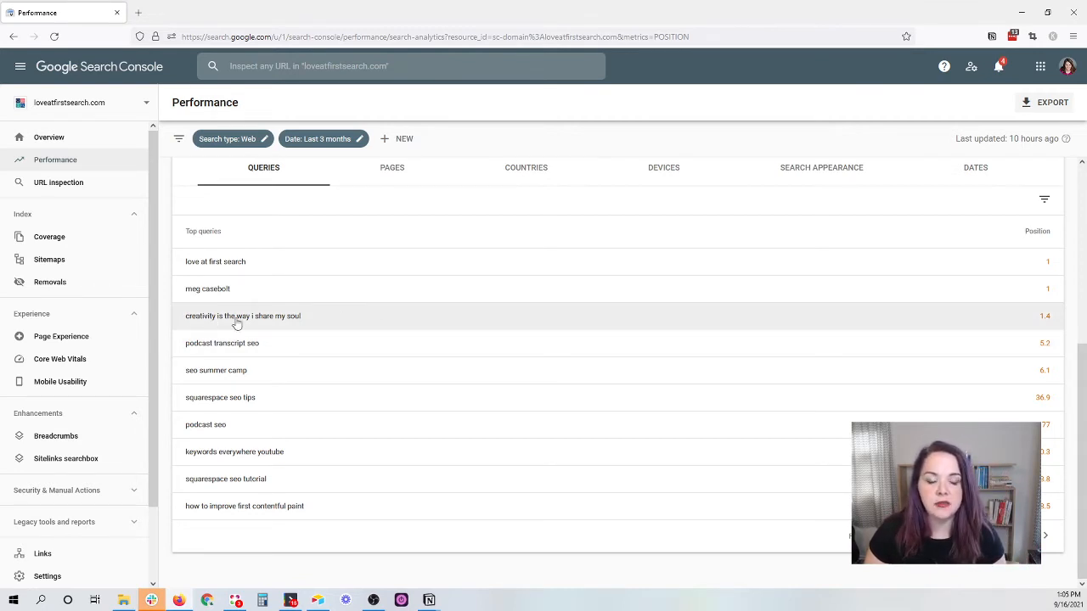
{"action": "mouse_move", "coordinate": [292, 318]}
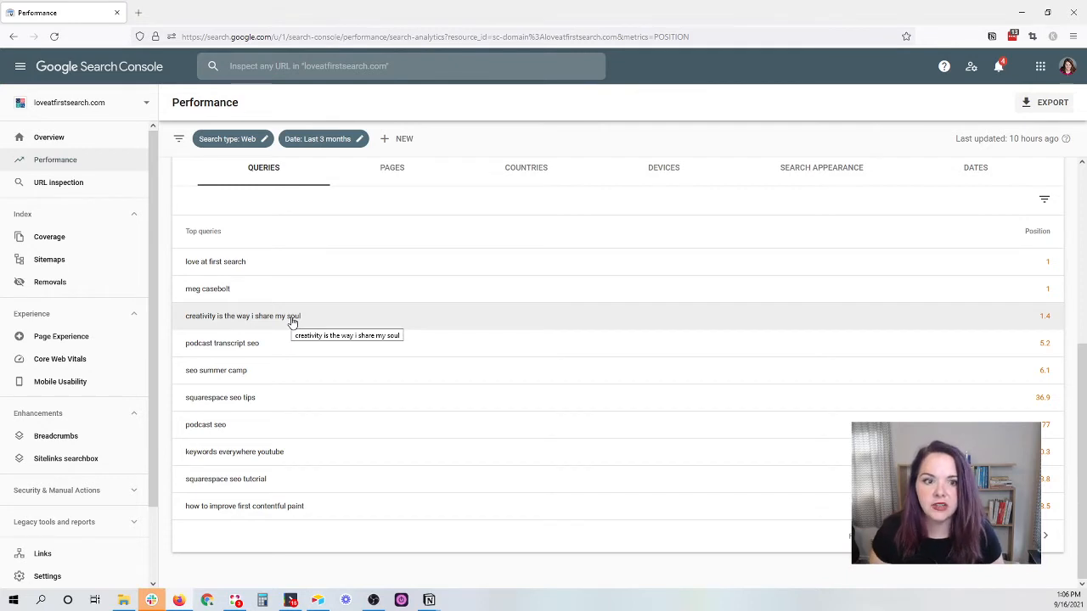
{"action": "mouse_move", "coordinate": [274, 344]}
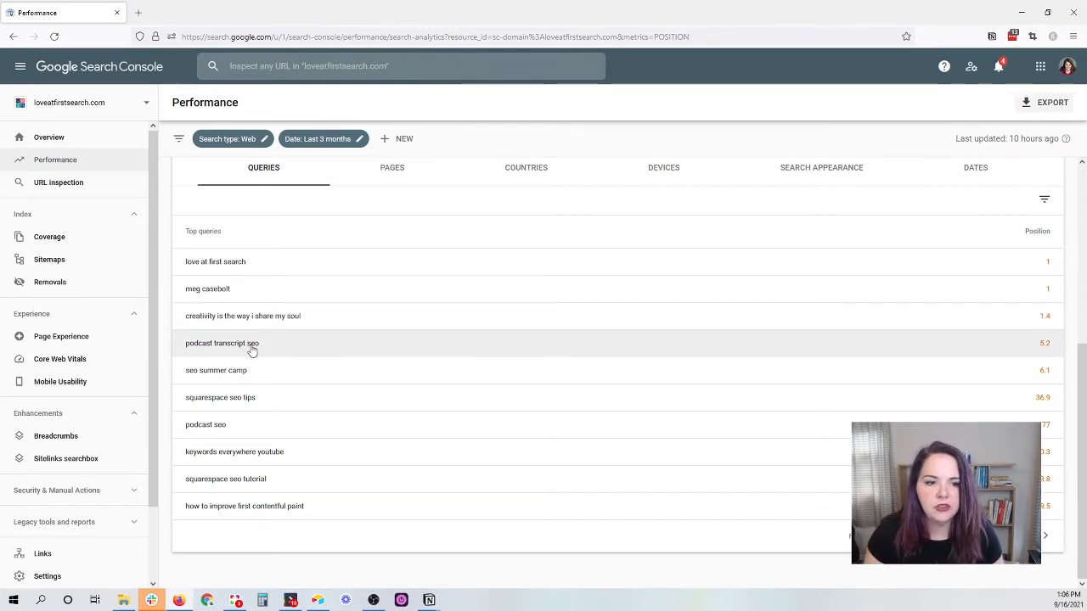
{"action": "mouse_move", "coordinate": [1028, 361]}
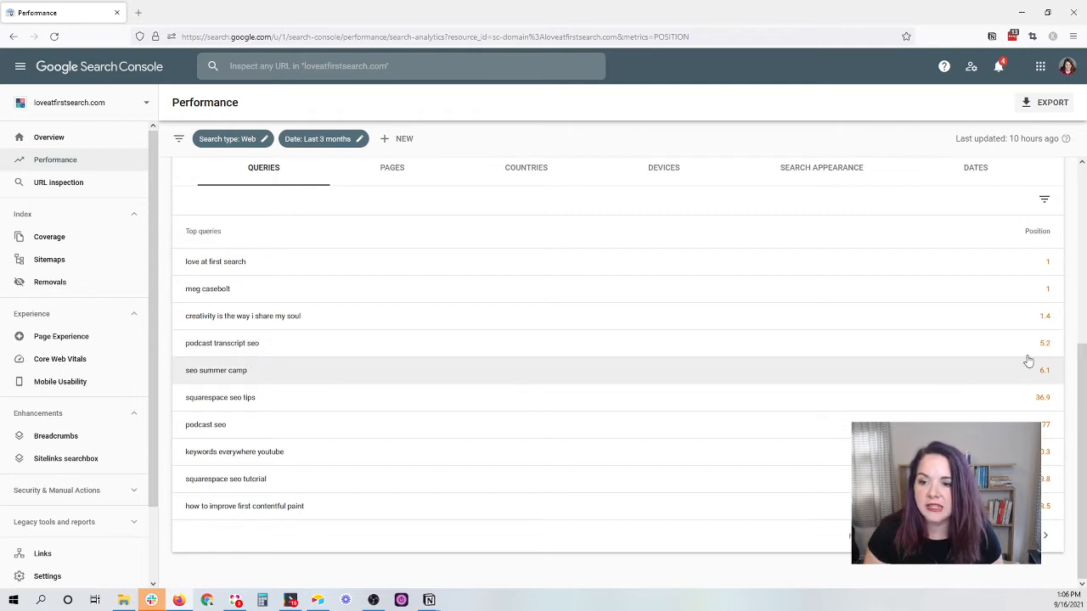
{"action": "mouse_move", "coordinate": [973, 381]}
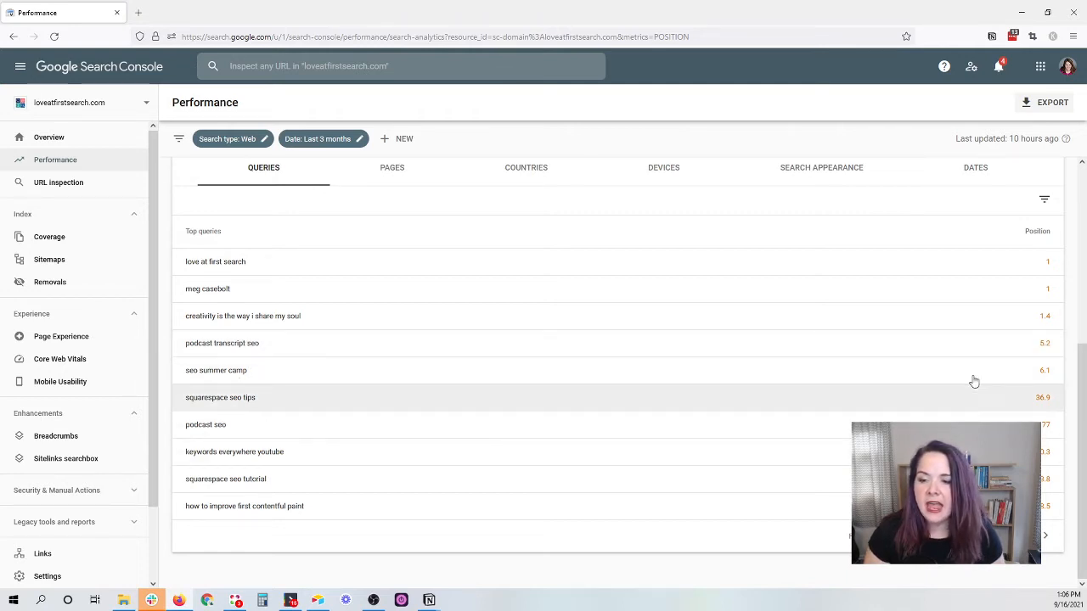
{"action": "left_click", "coordinate": [221, 343]}
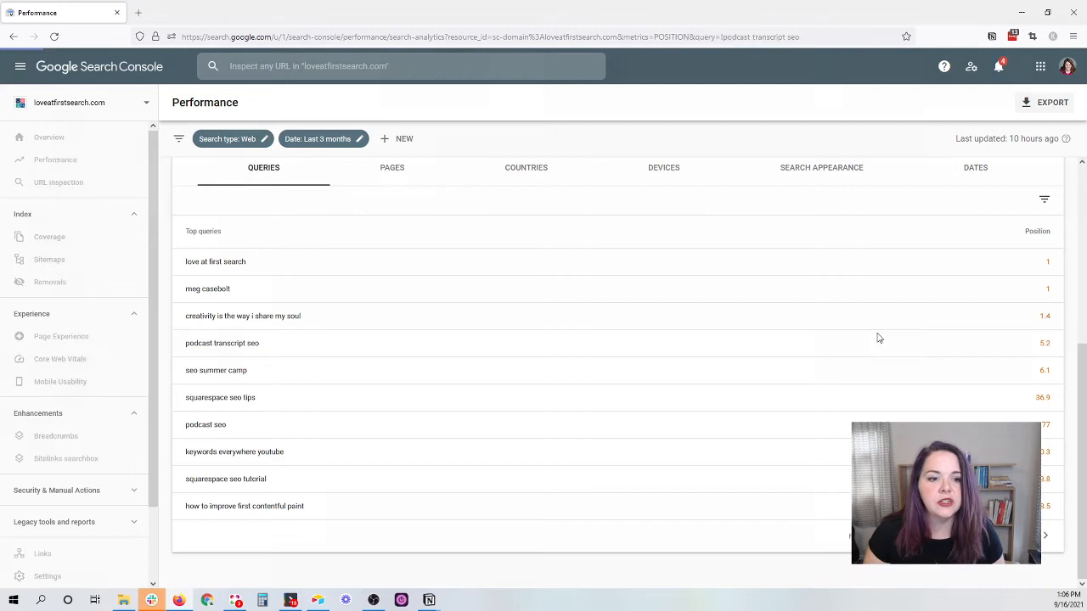
{"action": "left_click", "coordinate": [222, 343]}
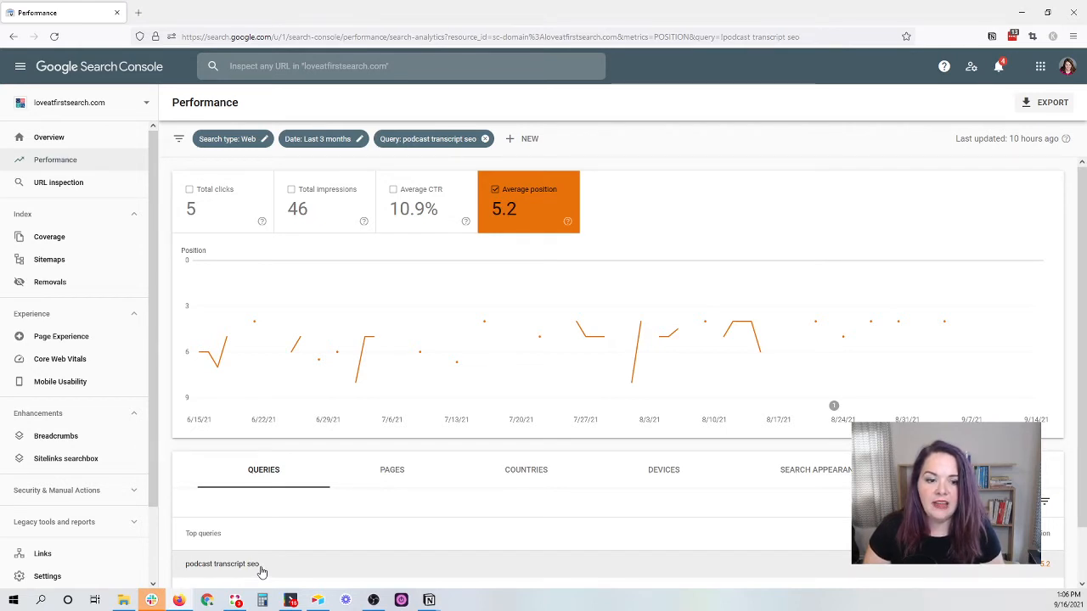
{"action": "mouse_move", "coordinate": [573, 293]}
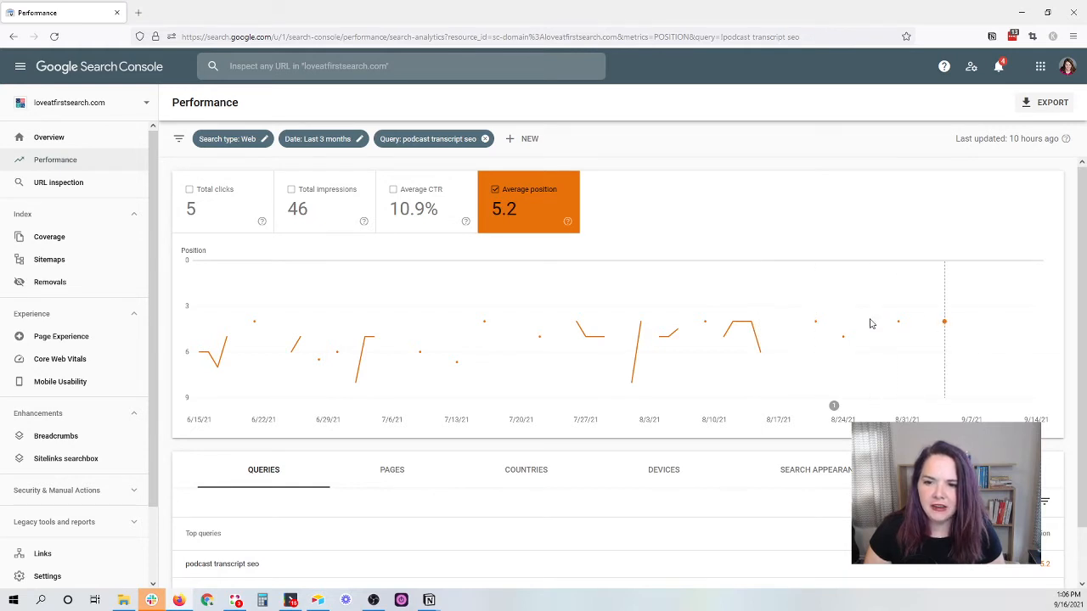
{"action": "mouse_move", "coordinate": [483, 311]}
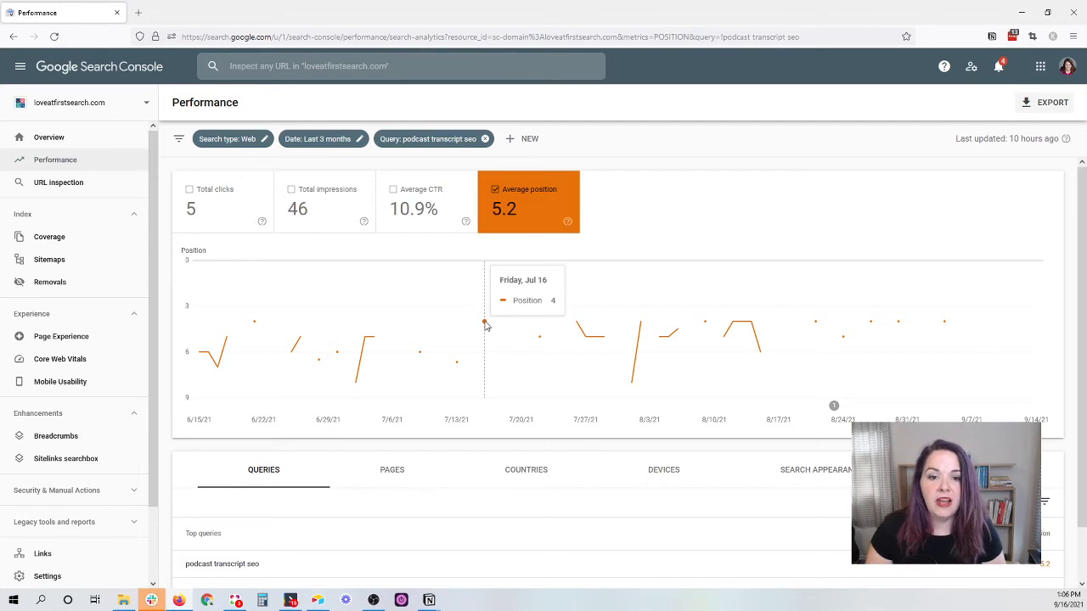
{"action": "mouse_move", "coordinate": [538, 338]}
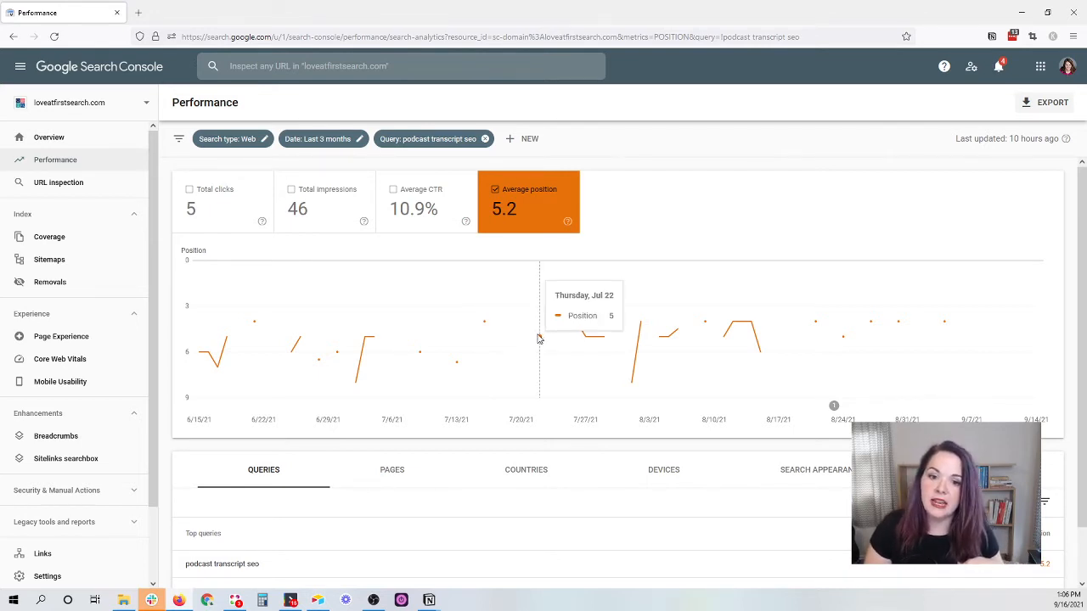
{"action": "mouse_move", "coordinate": [588, 342]}
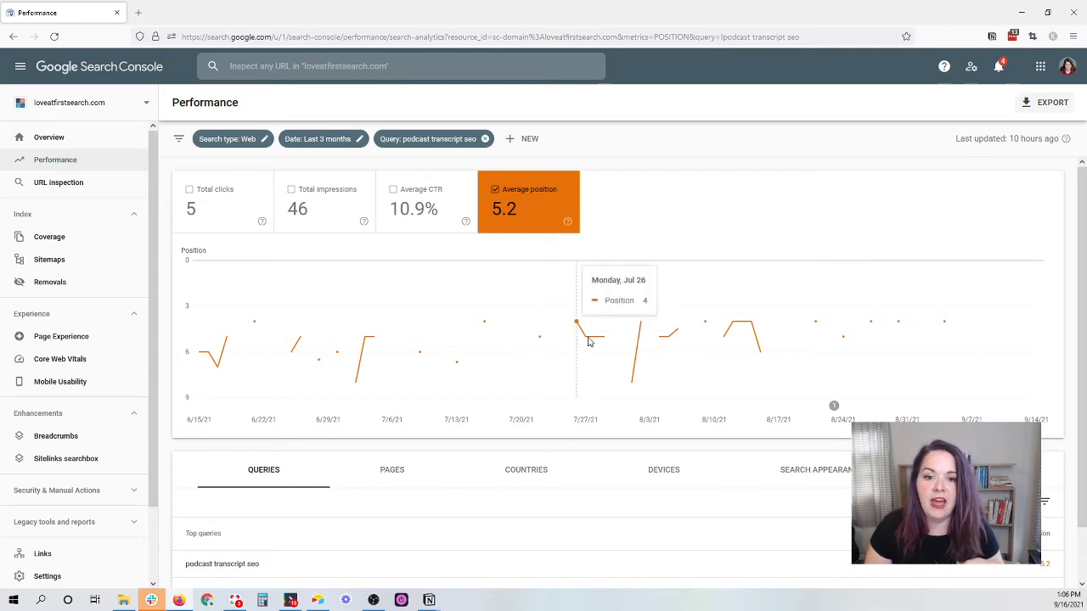
{"action": "mouse_move", "coordinate": [631, 350]}
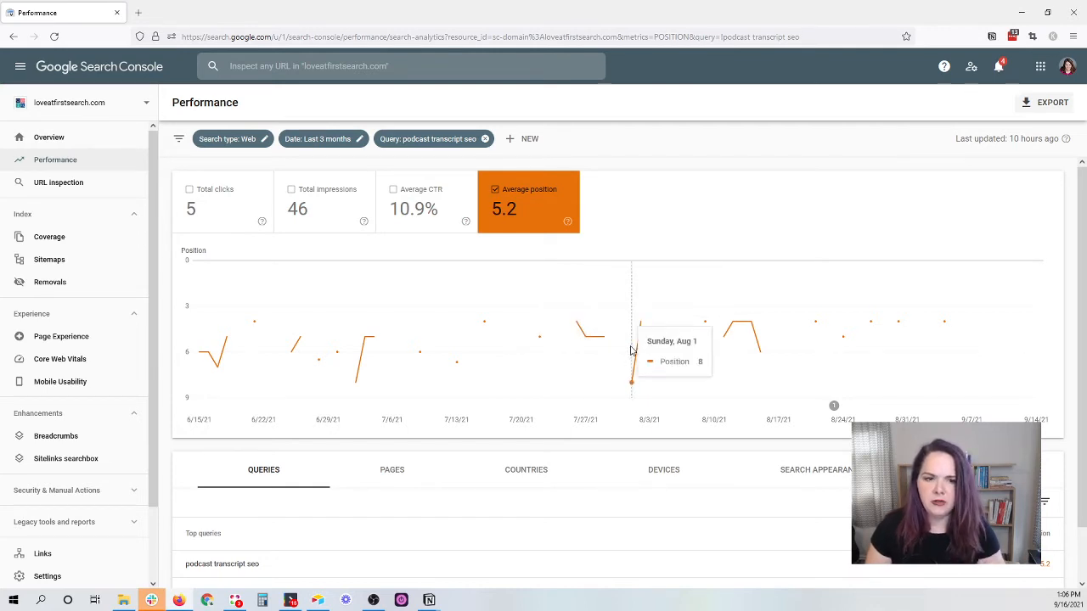
{"action": "mouse_move", "coordinate": [742, 326]}
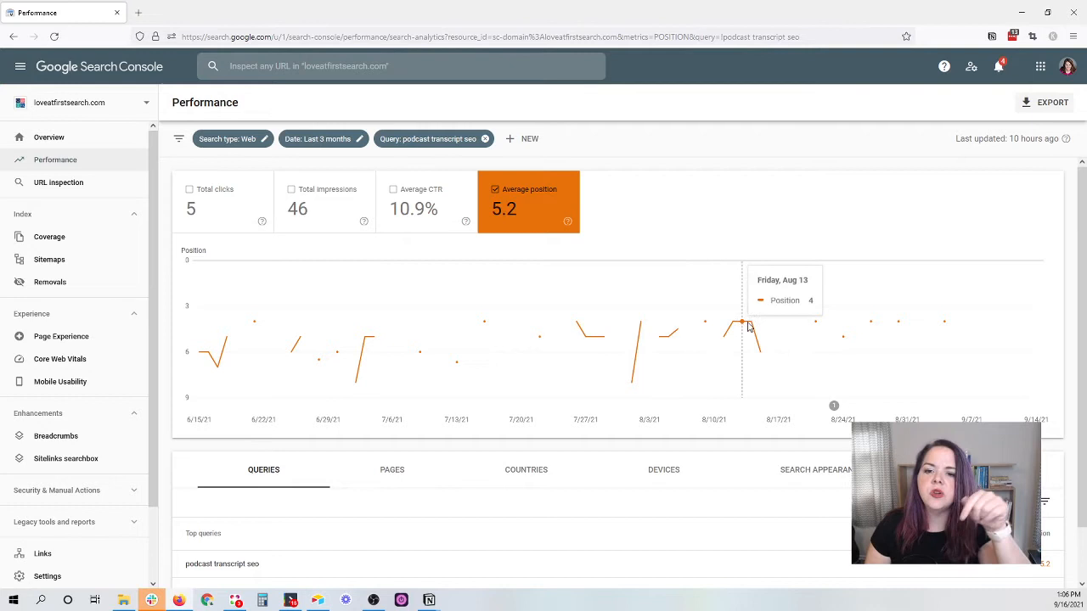
{"action": "mouse_move", "coordinate": [668, 334]}
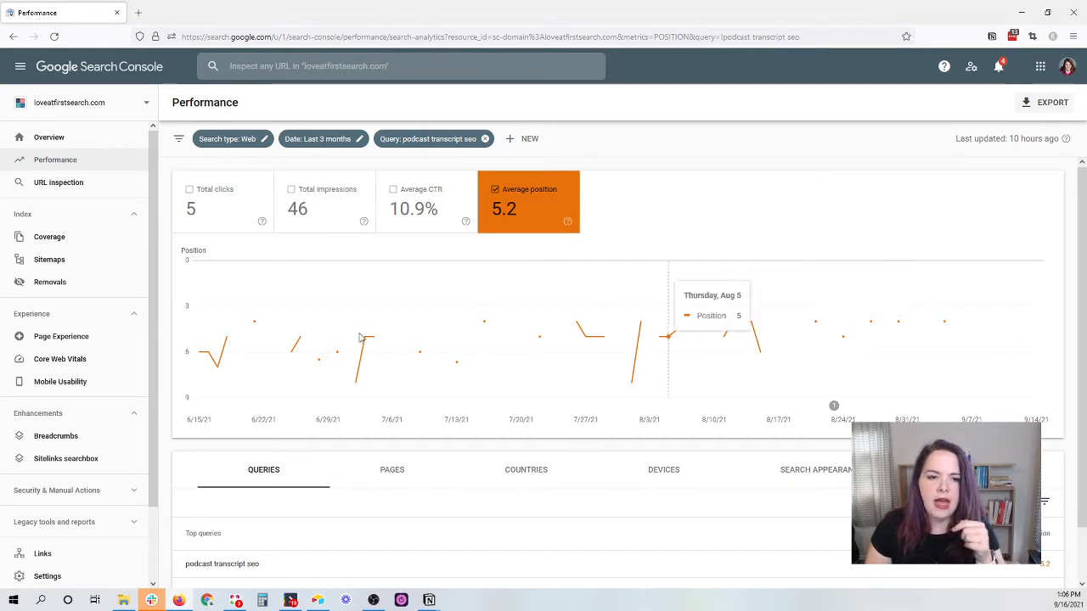
{"action": "mouse_move", "coordinate": [259, 339]}
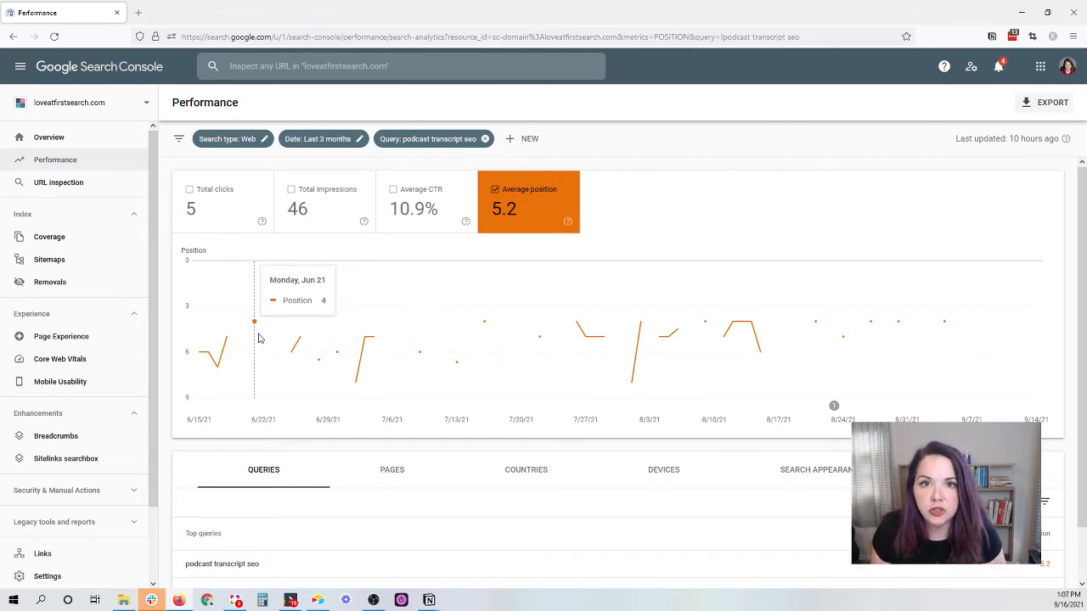
{"action": "mouse_move", "coordinate": [388, 244]}
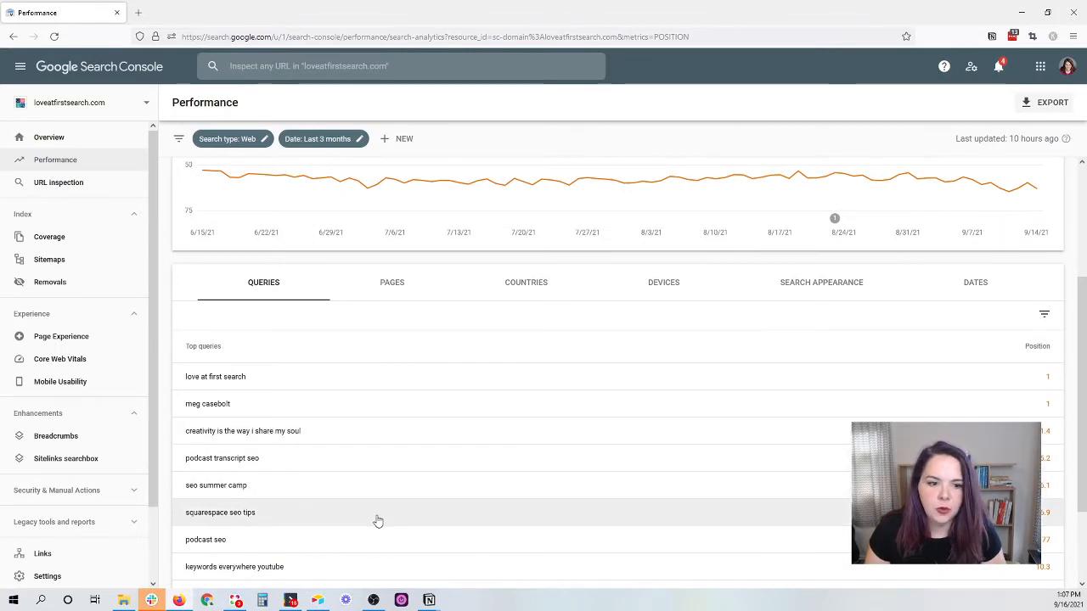
{"action": "left_click", "coordinate": [220, 512]}
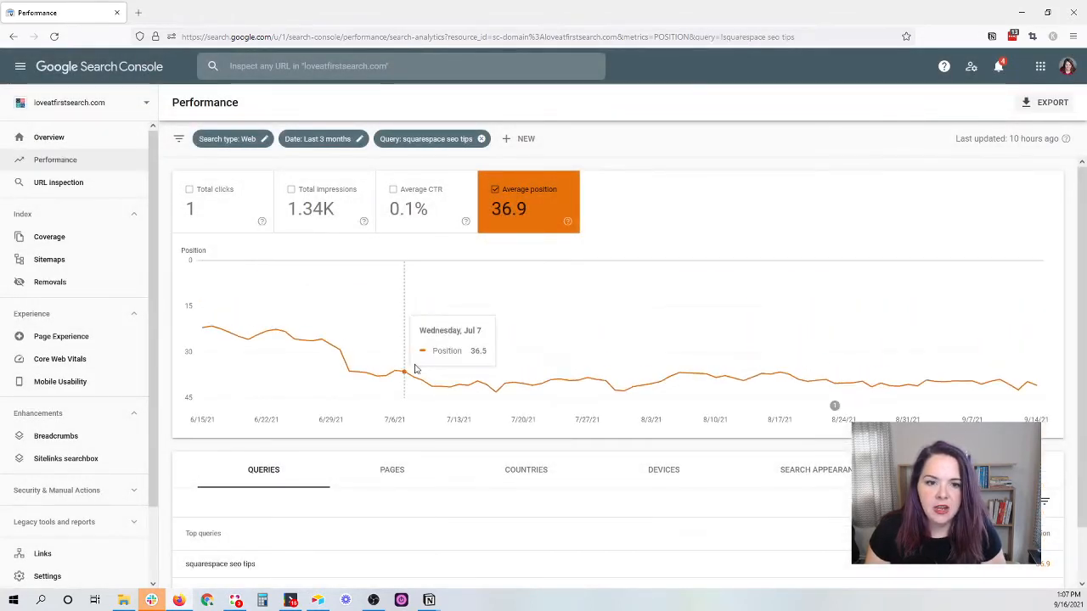
{"action": "mouse_move", "coordinate": [202, 326]}
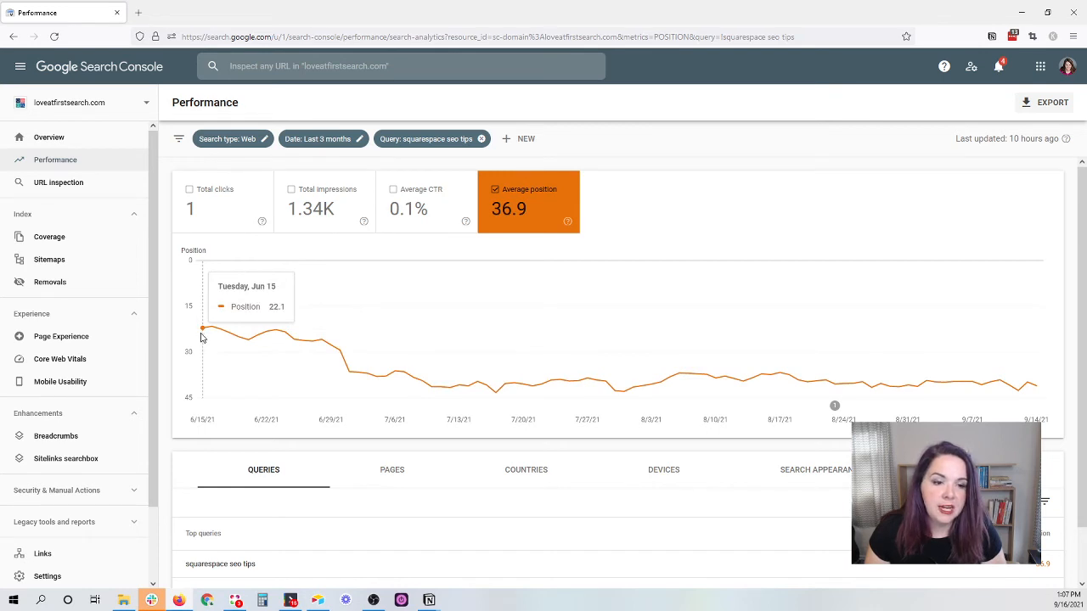
{"action": "mouse_move", "coordinate": [338, 345]}
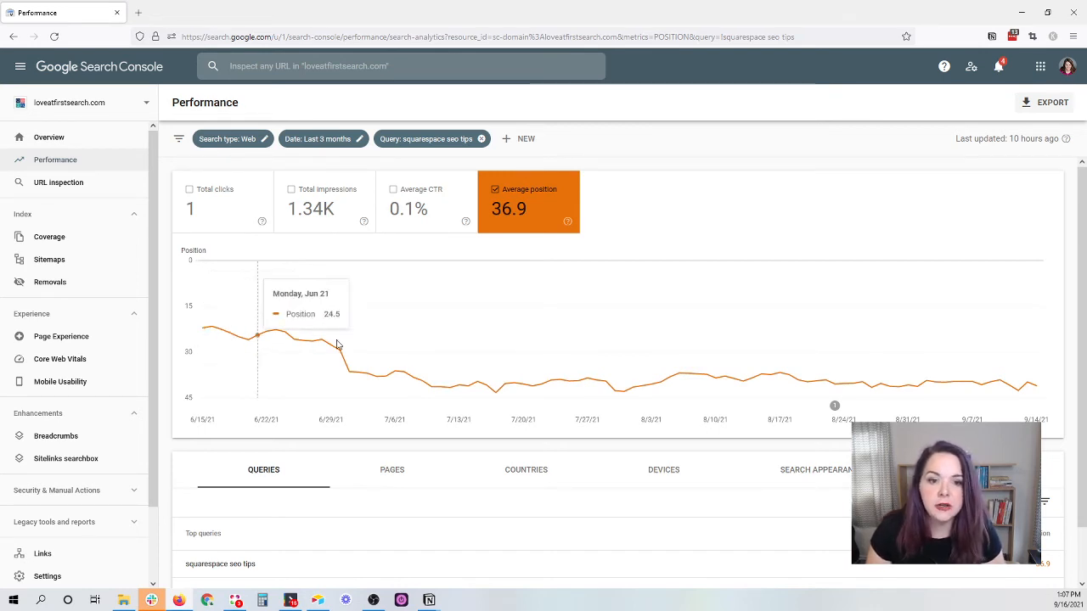
{"action": "mouse_move", "coordinate": [1016, 375]}
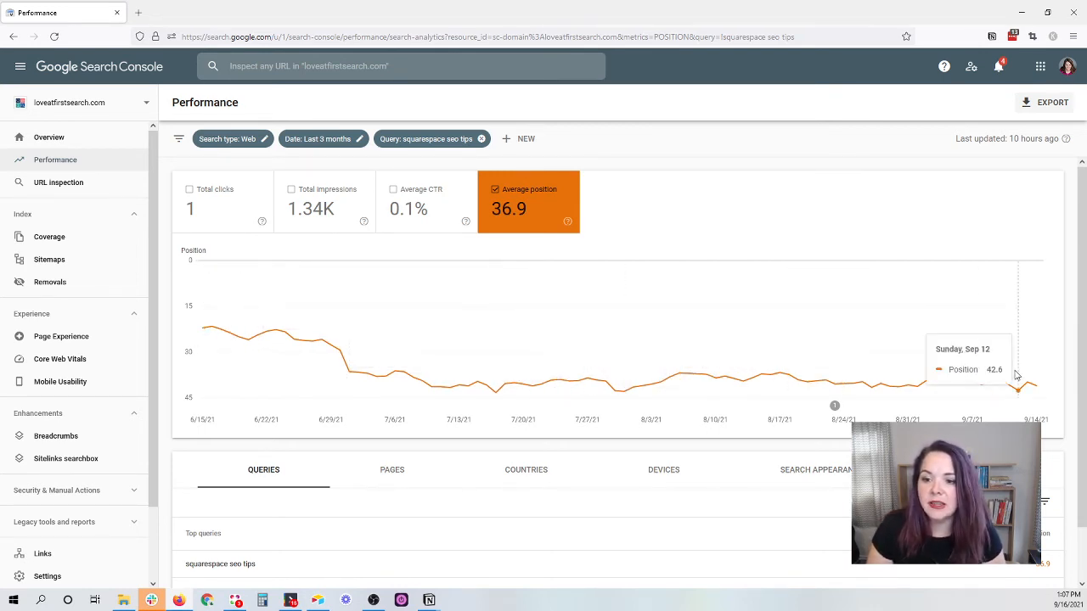
{"action": "mouse_move", "coordinate": [846, 370]}
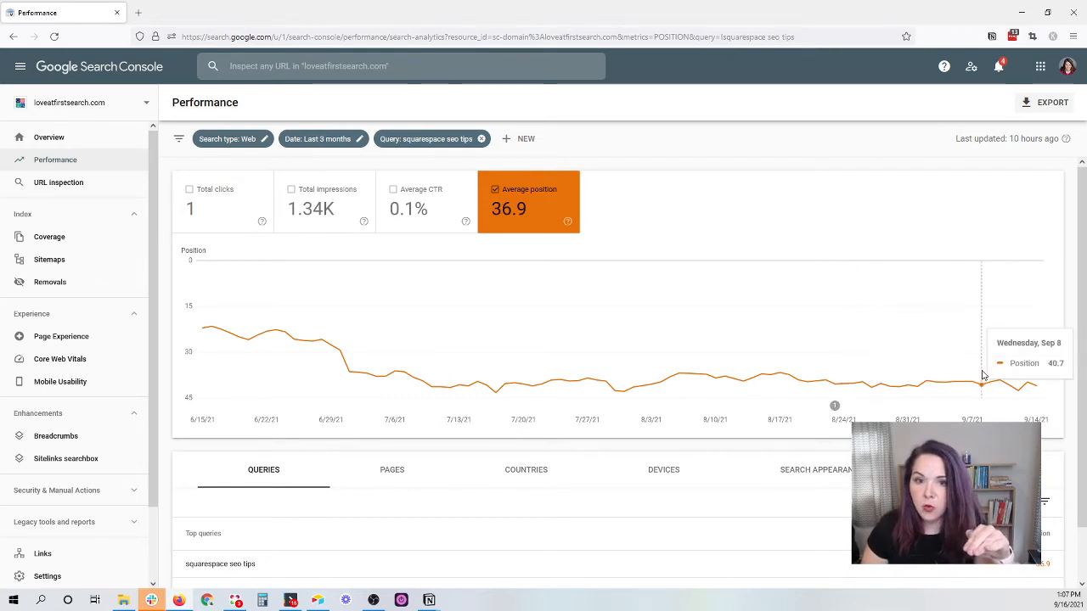
{"action": "mouse_move", "coordinate": [201, 329]}
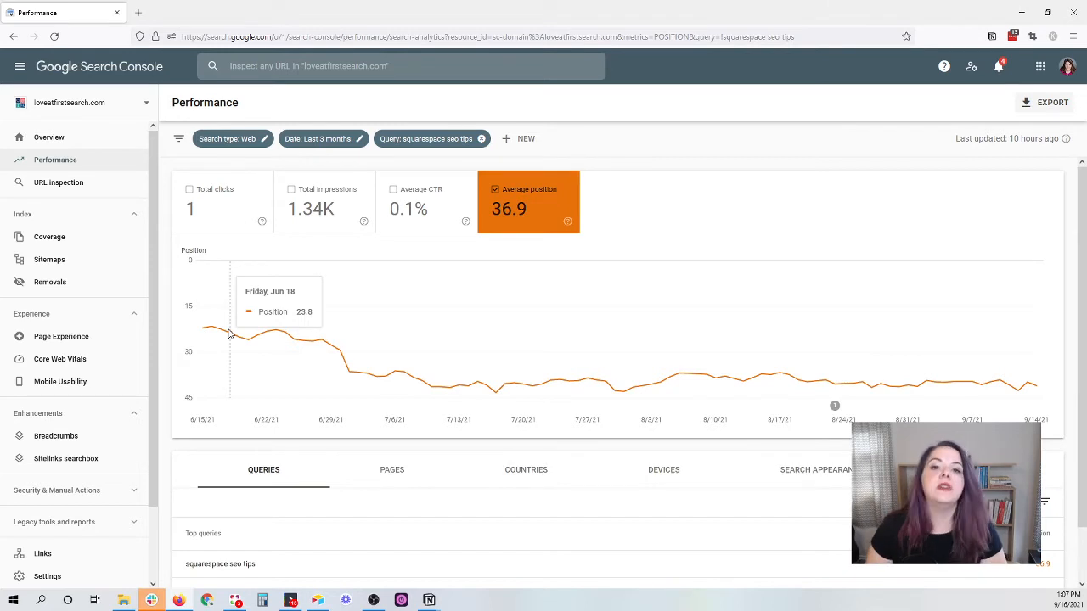
{"action": "mouse_move", "coordinate": [284, 335]}
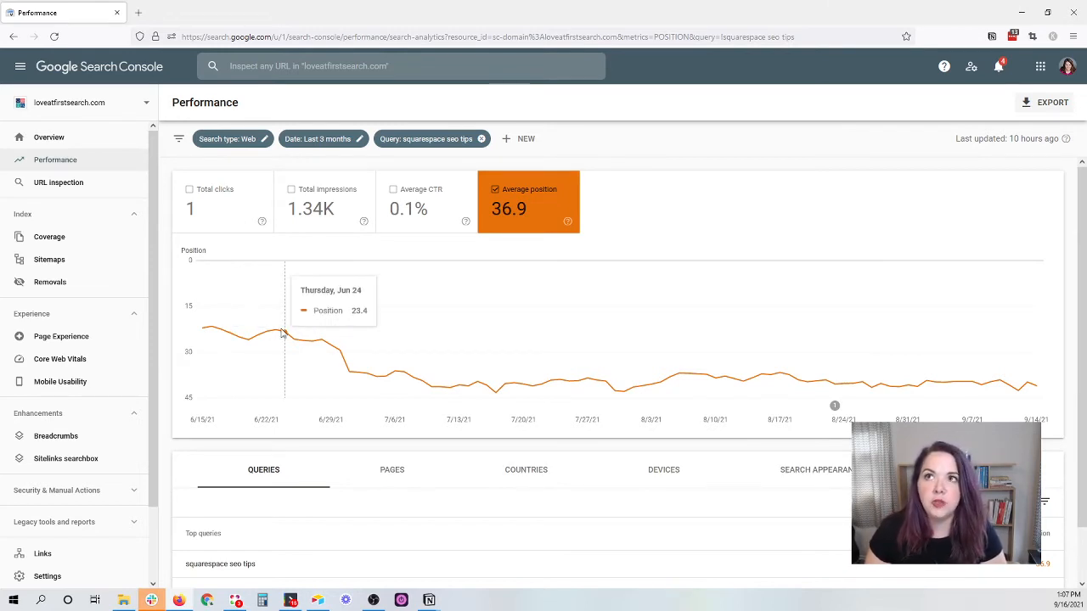
{"action": "scroll", "scroll_direction": "down", "scroll_amount": 3}
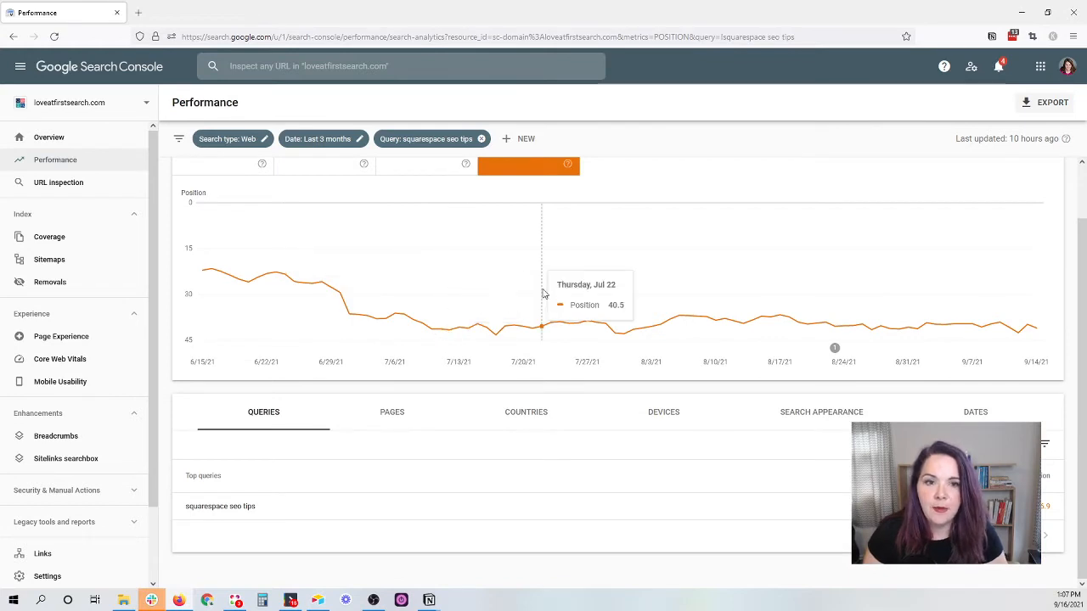
{"action": "mouse_move", "coordinate": [235, 275]}
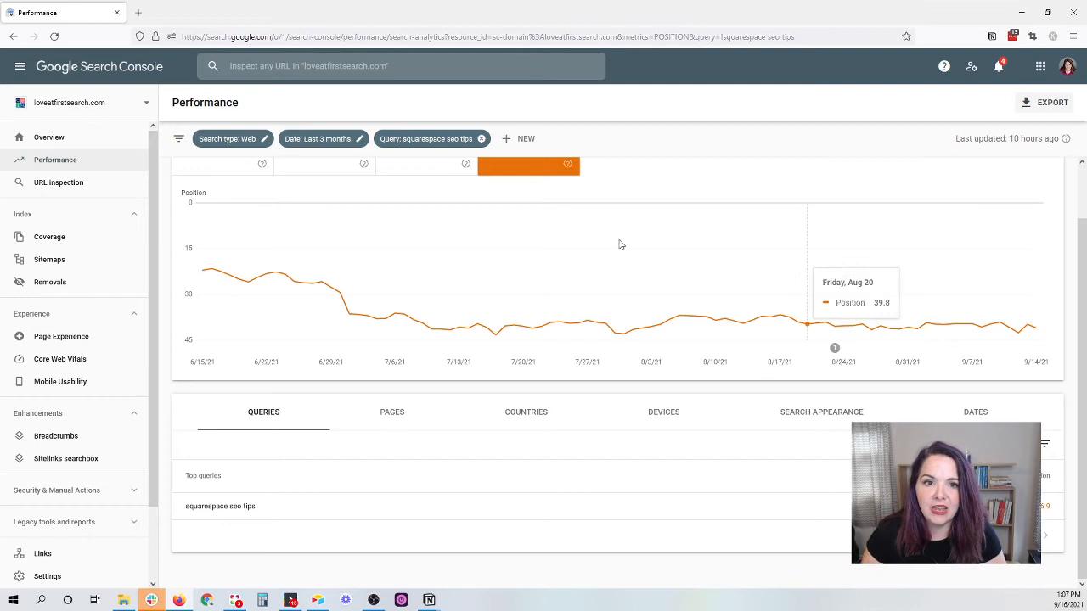
{"action": "mouse_move", "coordinate": [486, 138]}
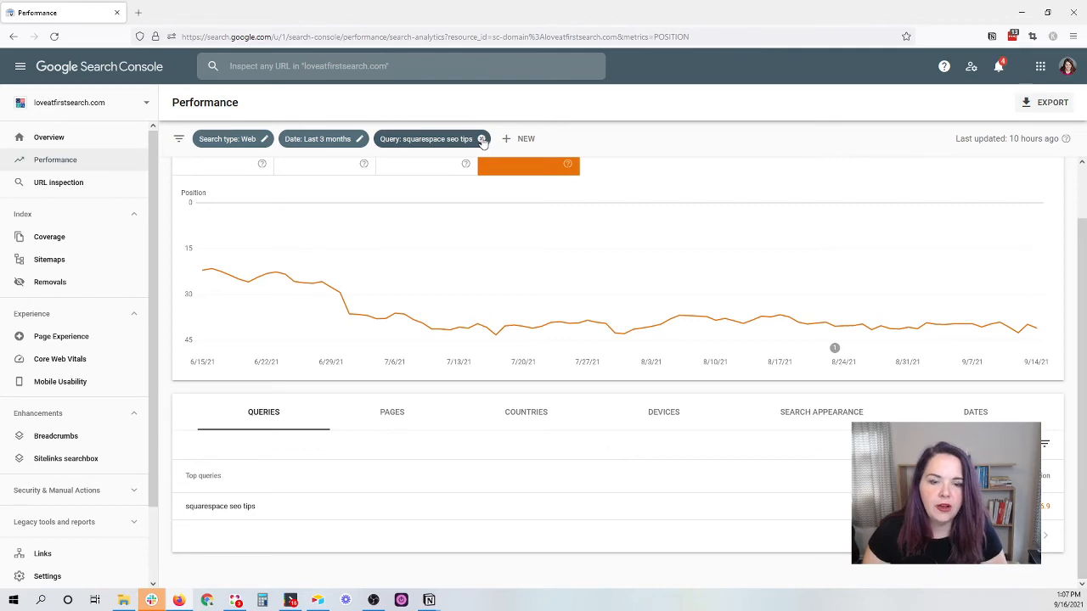
- Remove the 'squarespace seo tips' query filter and scroll down to the Queries table
{"action": "left_click", "coordinate": [483, 138]}
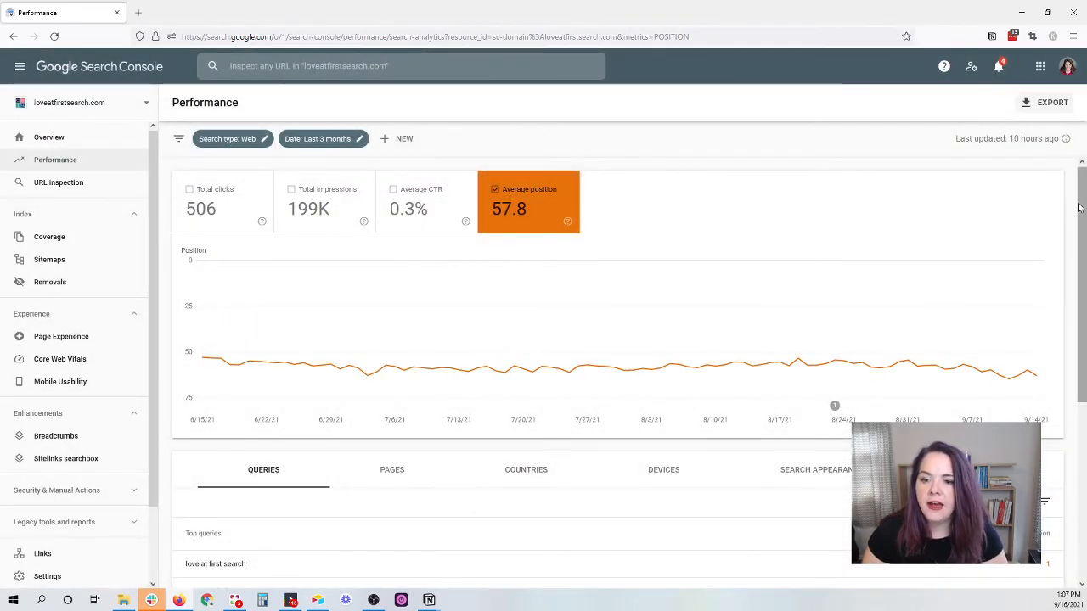
{"action": "scroll", "scroll_direction": "down", "scroll_amount": 3}
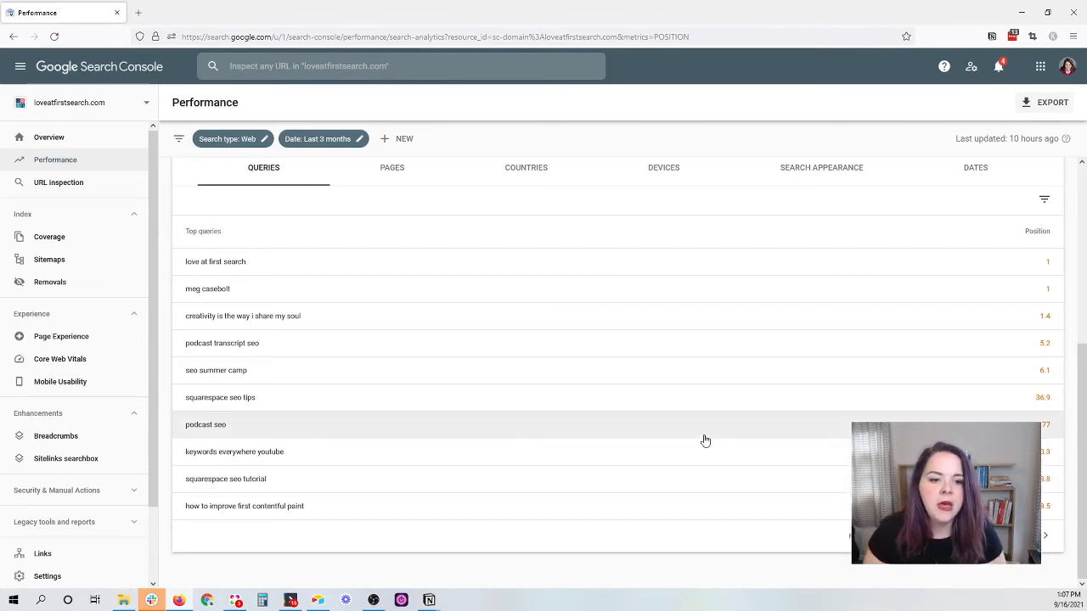
{"action": "mouse_move", "coordinate": [700, 462]}
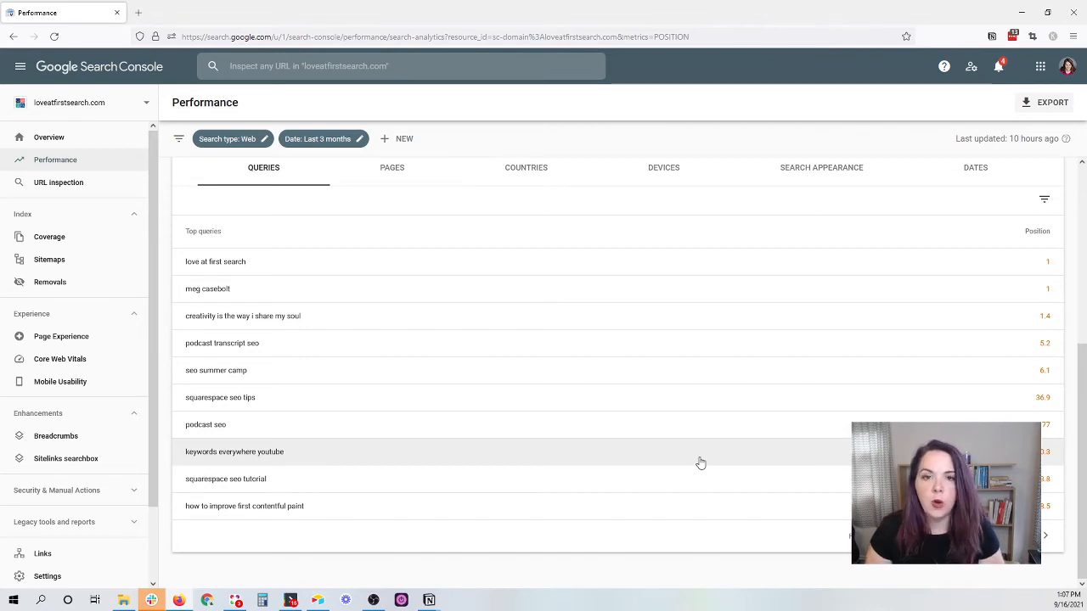
{"action": "mouse_move", "coordinate": [1046, 195]}
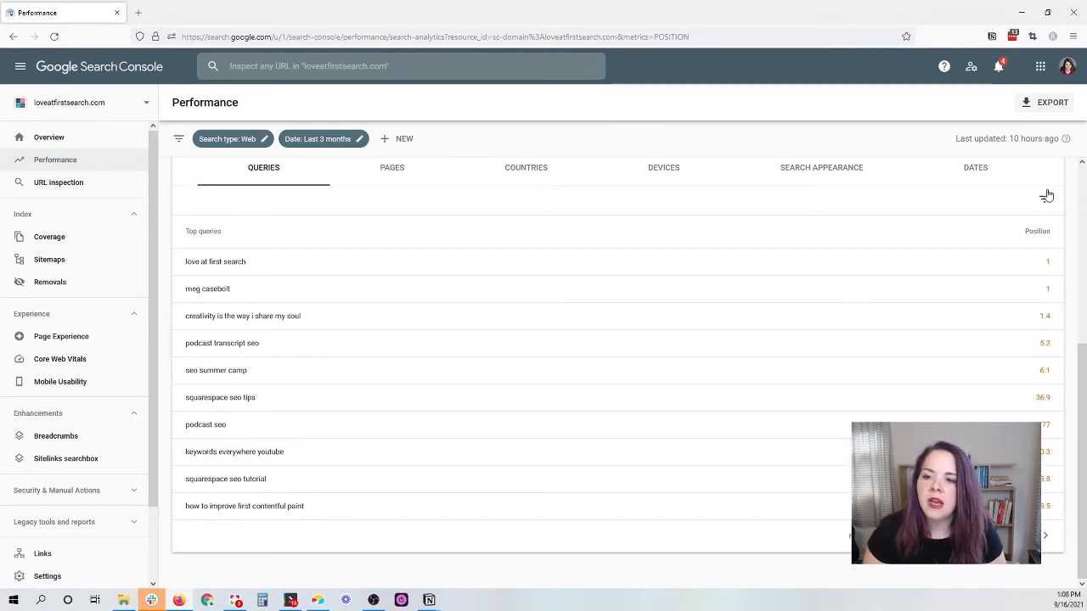
{"action": "mouse_move", "coordinate": [1044, 200]}
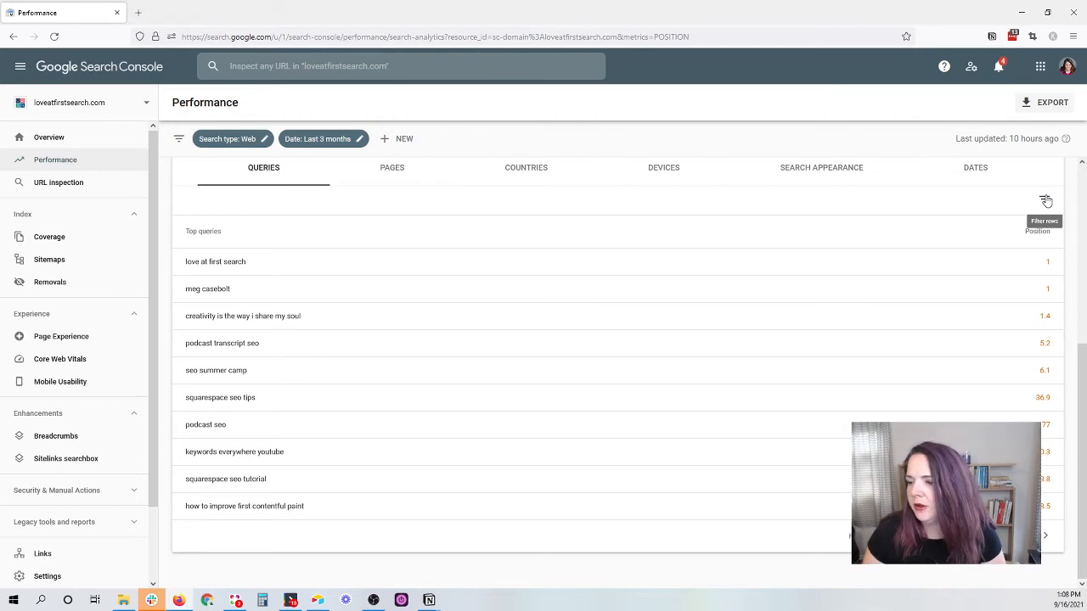
- Filter the Top queries table to rows containing 'square'
{"action": "left_click", "coordinate": [1044, 200]}
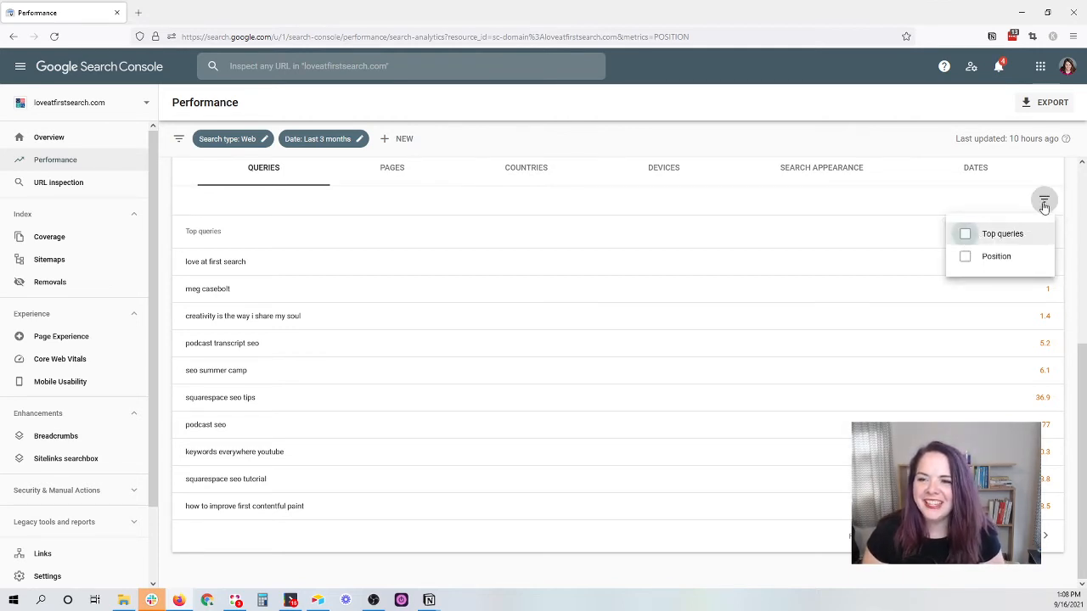
{"action": "left_click", "coordinate": [965, 234]}
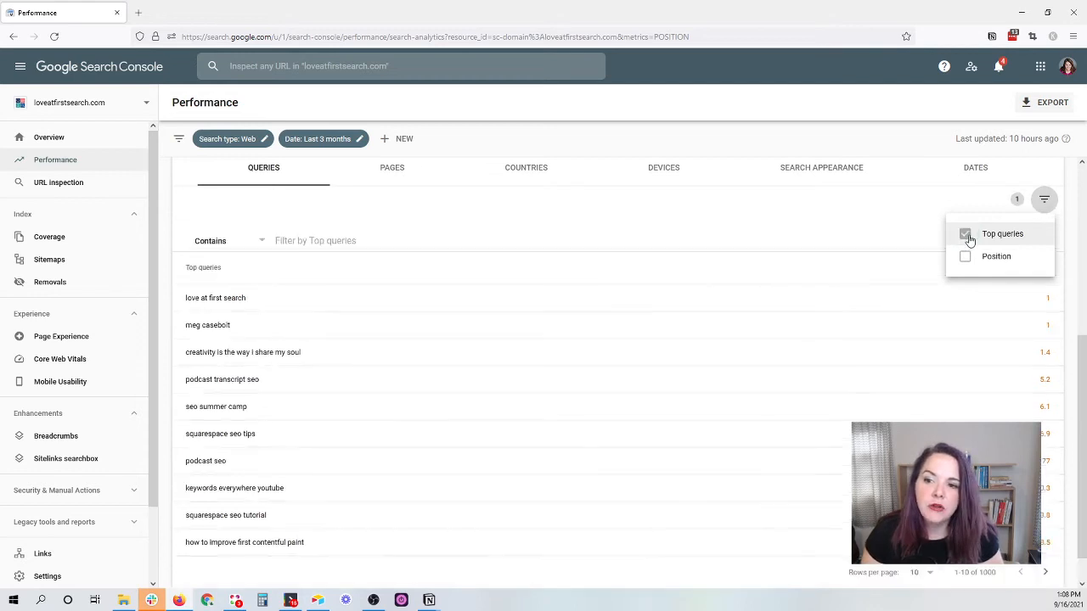
{"action": "mouse_move", "coordinate": [1034, 202]}
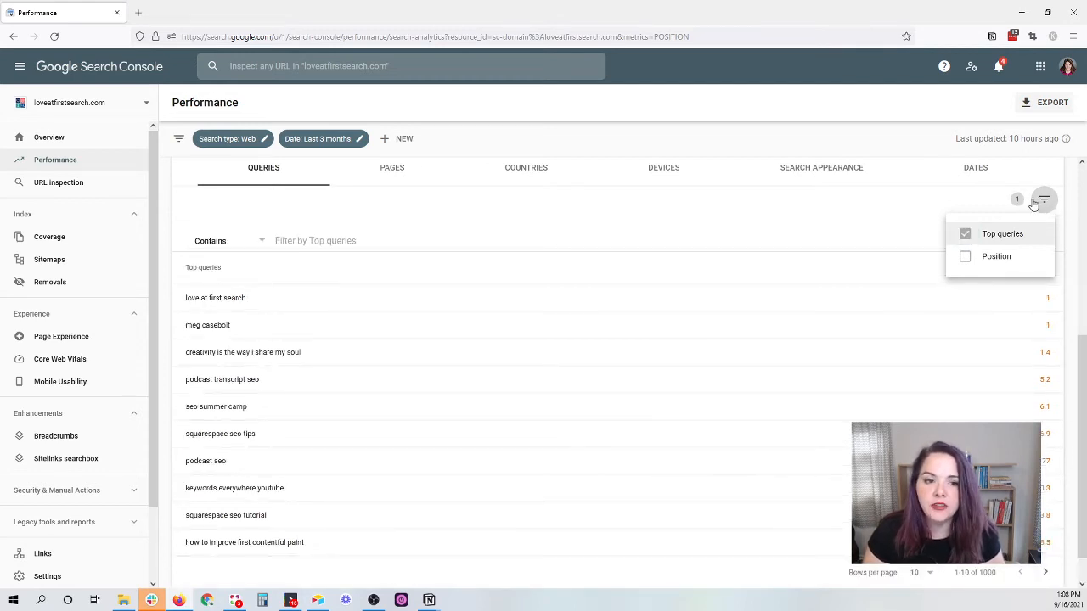
{"action": "left_click", "coordinate": [964, 256]}
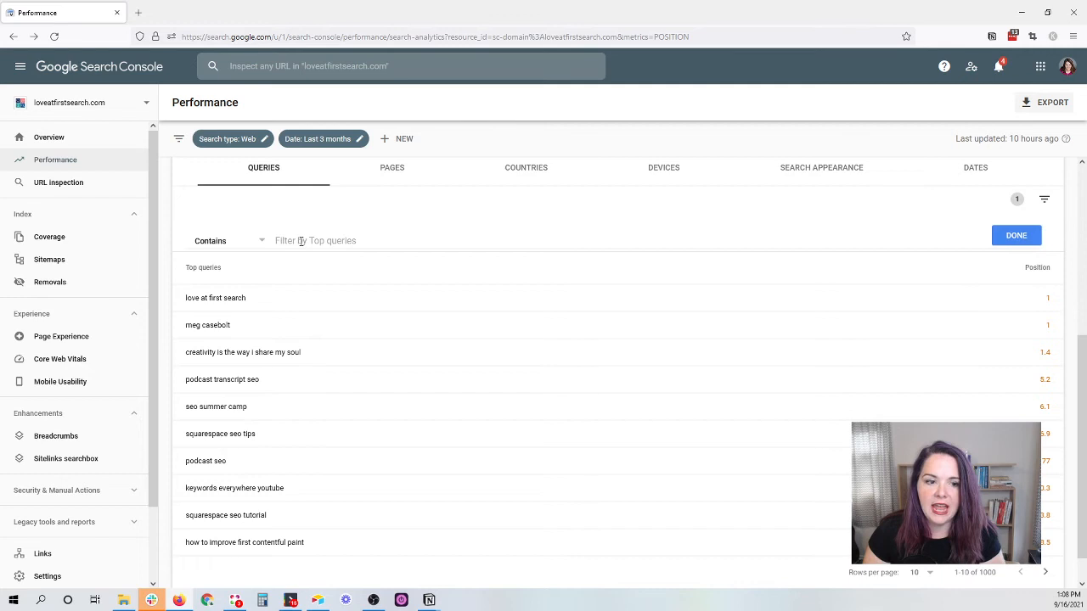
{"action": "type", "text": "square"}
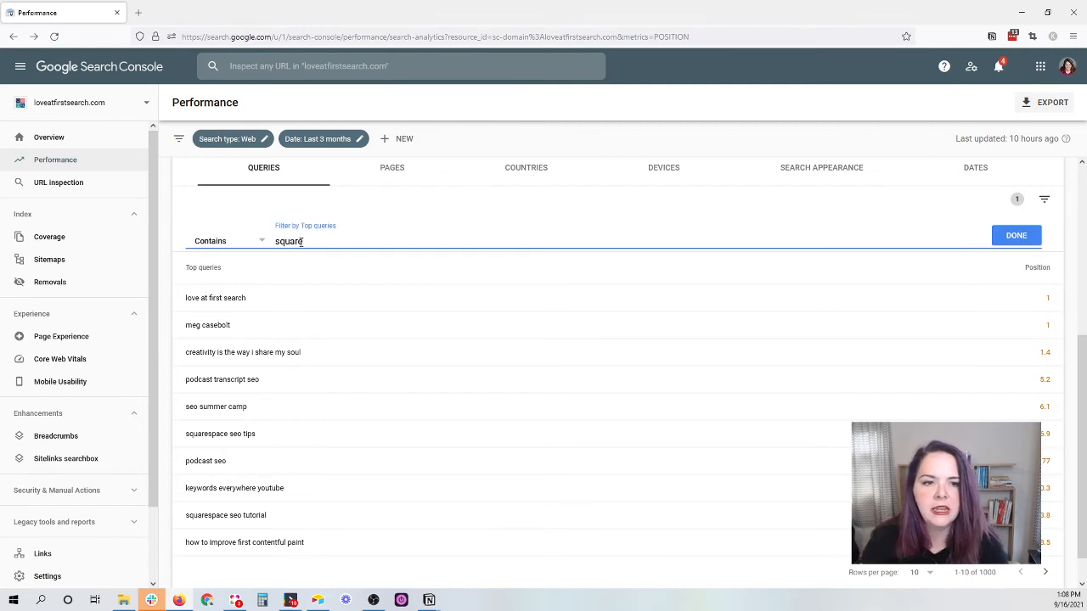
{"action": "left_click", "coordinate": [1015, 235]}
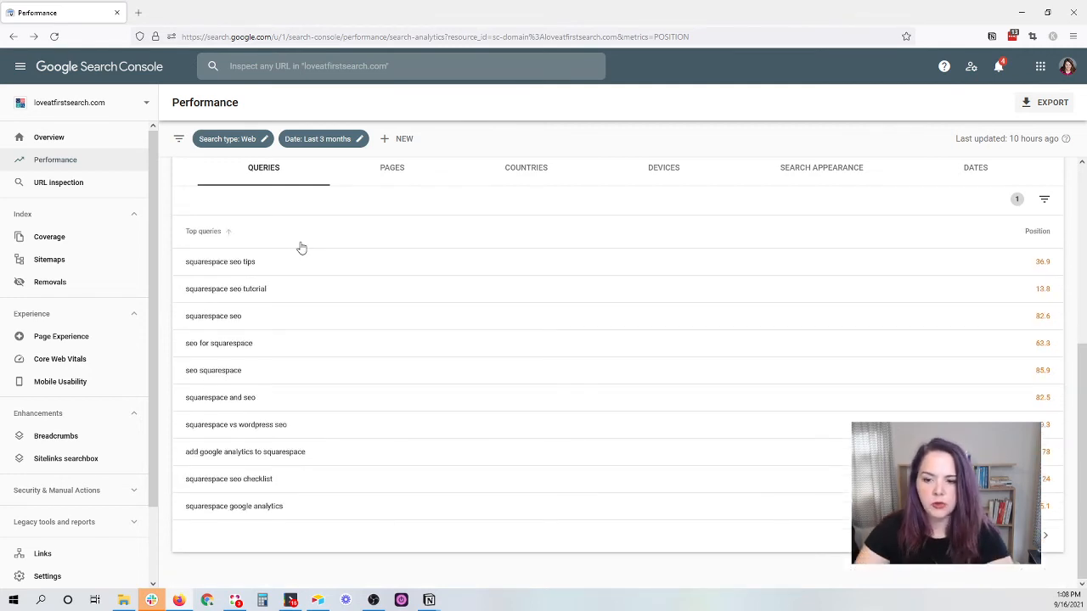
{"action": "mouse_move", "coordinate": [274, 267]}
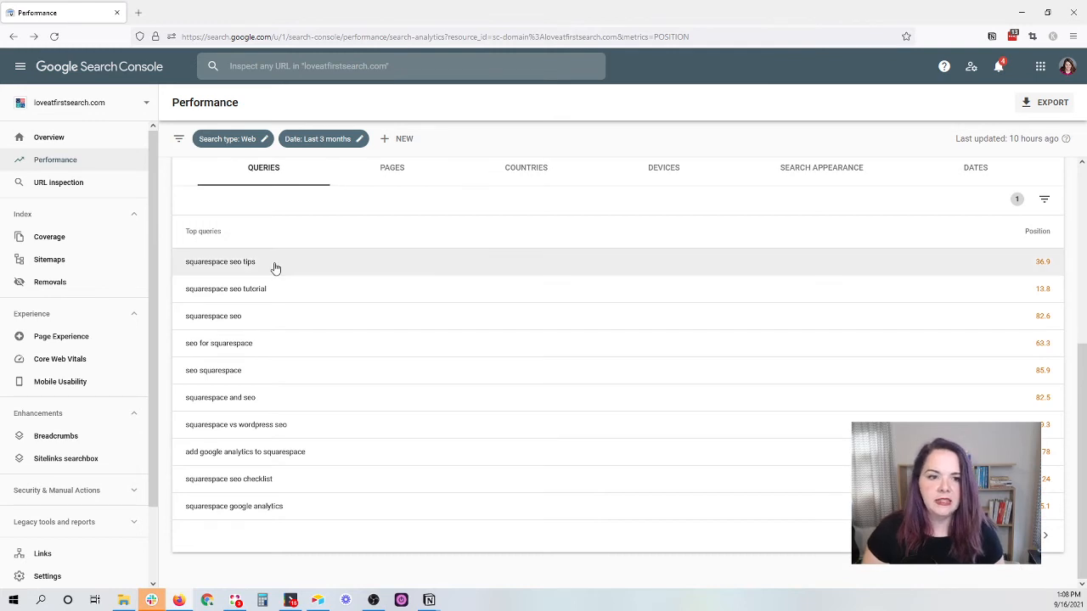
{"action": "mouse_move", "coordinate": [321, 270]}
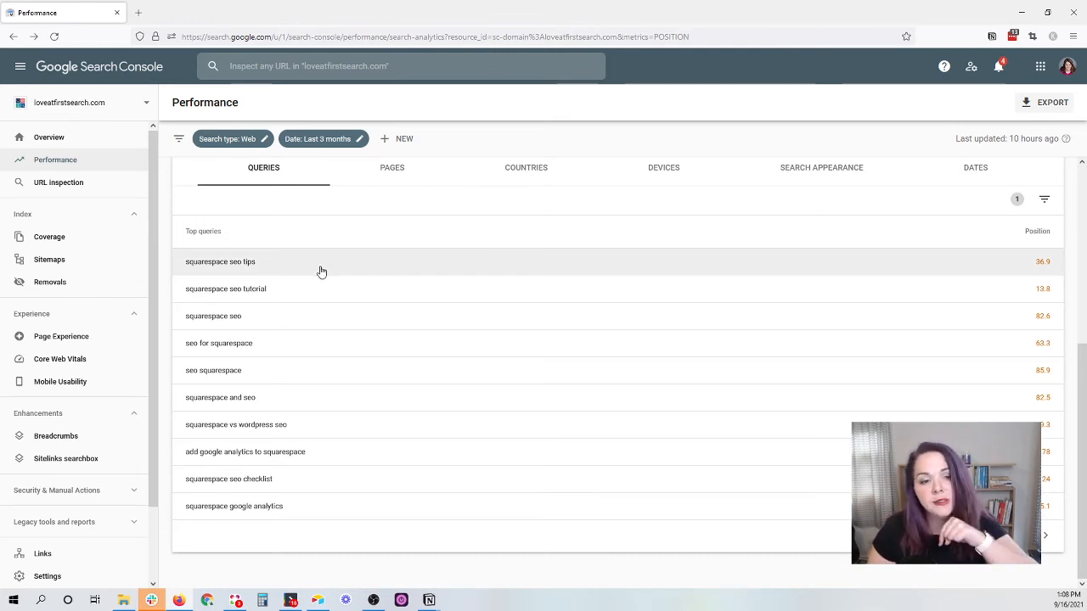
{"action": "mouse_move", "coordinate": [335, 294]}
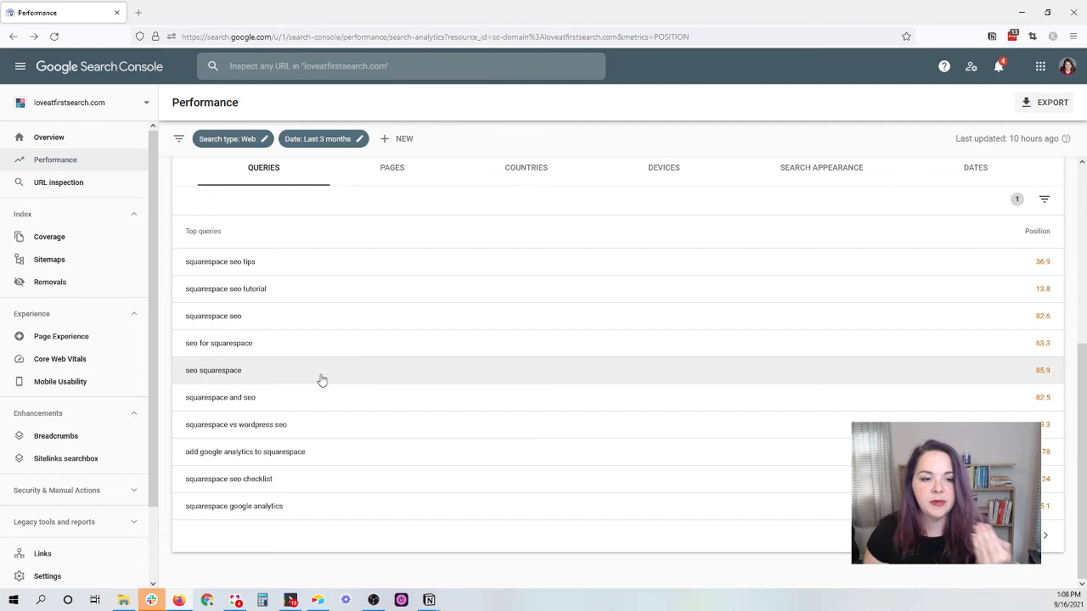
{"action": "mouse_move", "coordinate": [321, 433]}
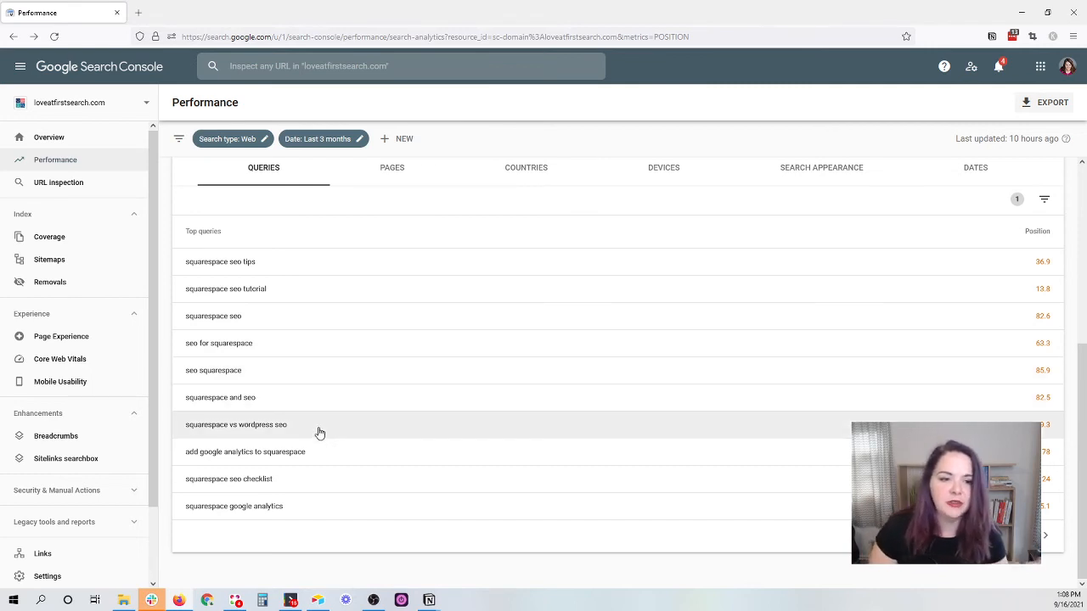
{"action": "mouse_move", "coordinate": [315, 451]}
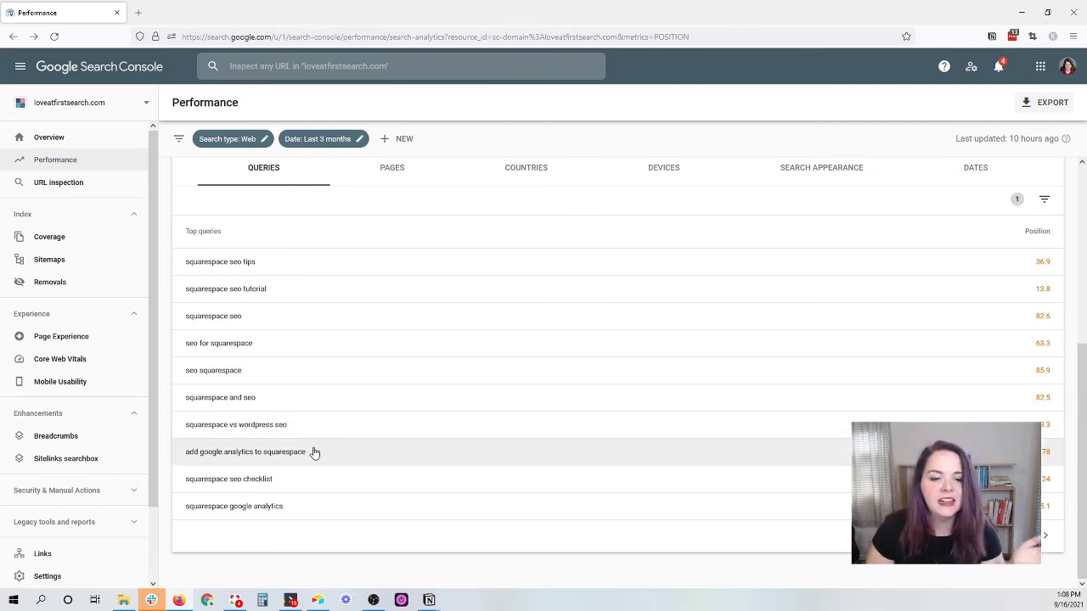
{"action": "mouse_move", "coordinate": [343, 486]}
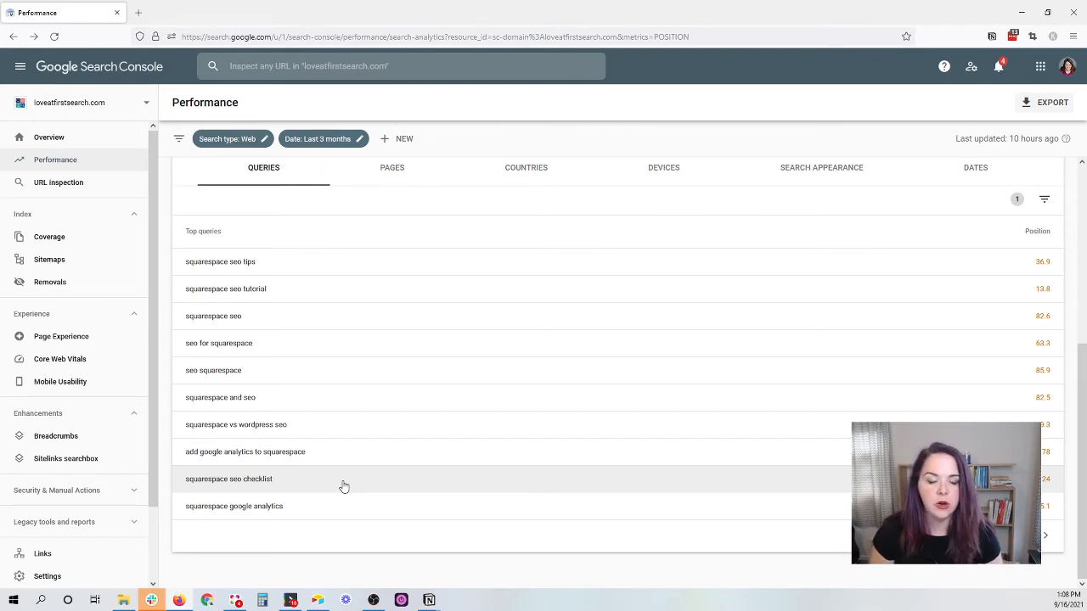
{"action": "mouse_move", "coordinate": [378, 275]}
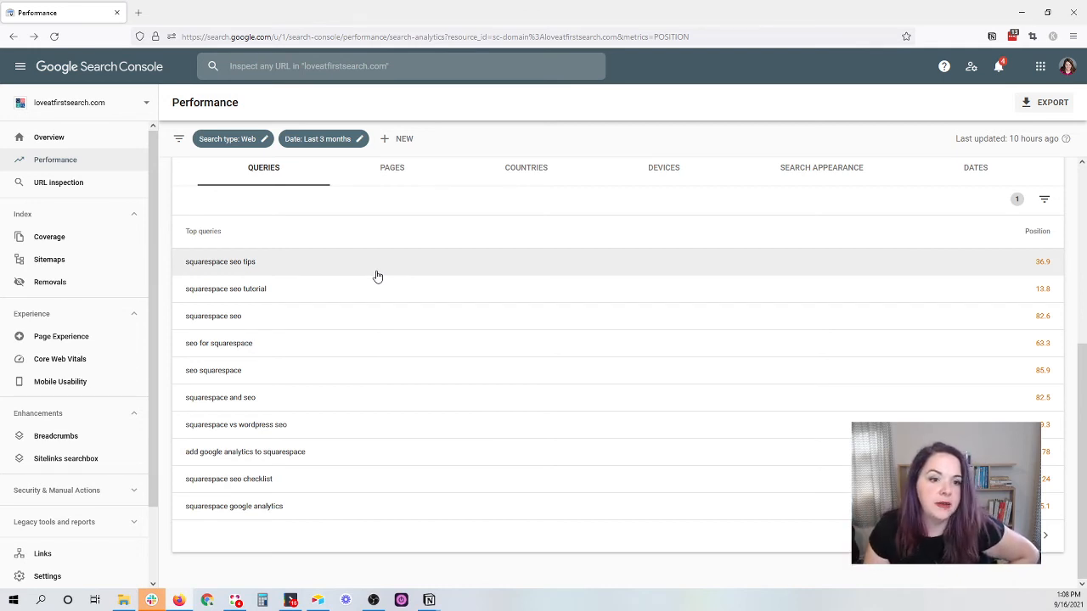
{"action": "mouse_move", "coordinate": [378, 590]}
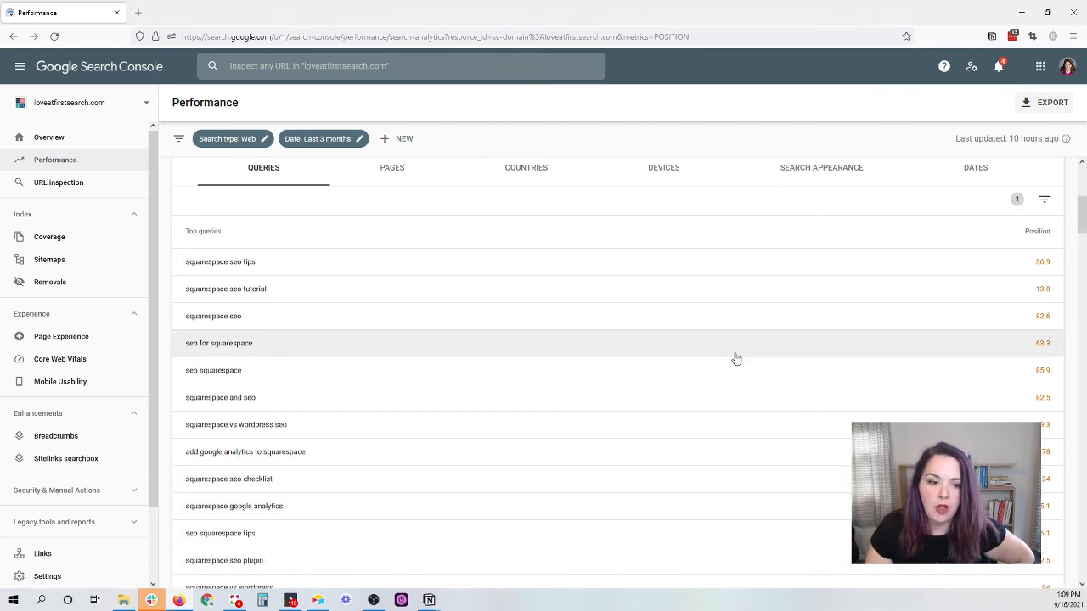
{"action": "scroll", "scroll_direction": "down", "scroll_amount": 3}
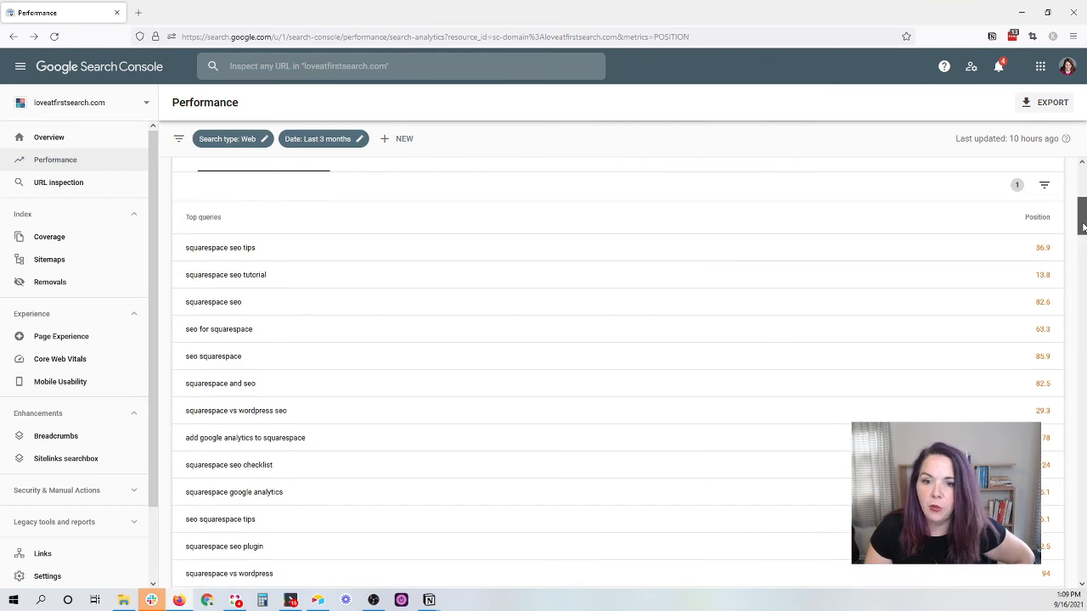
{"action": "scroll", "scroll_direction": "down", "scroll_amount": 3}
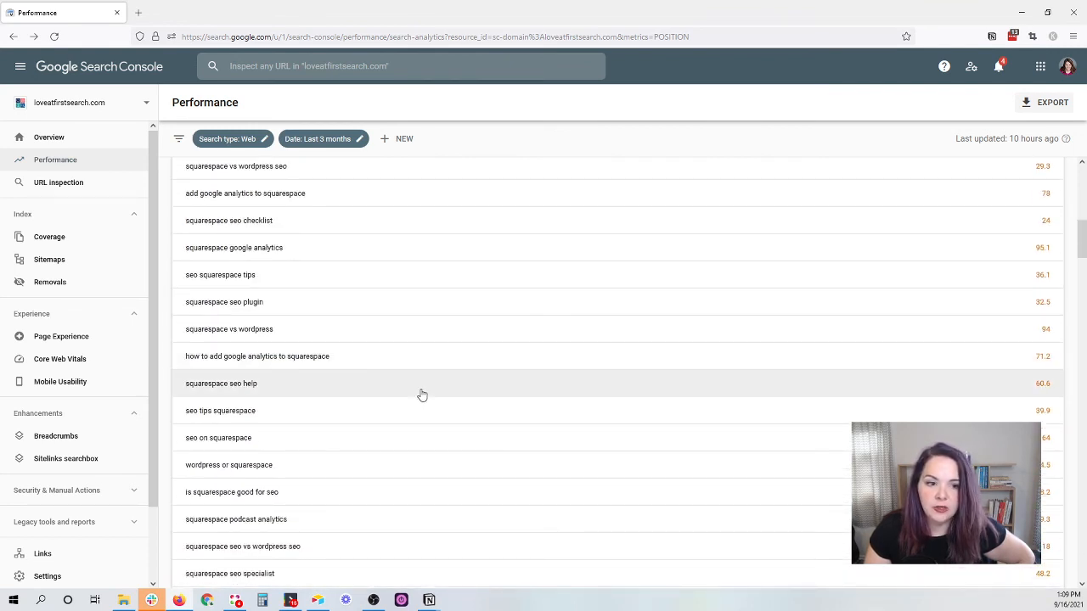
{"action": "mouse_move", "coordinate": [437, 468]}
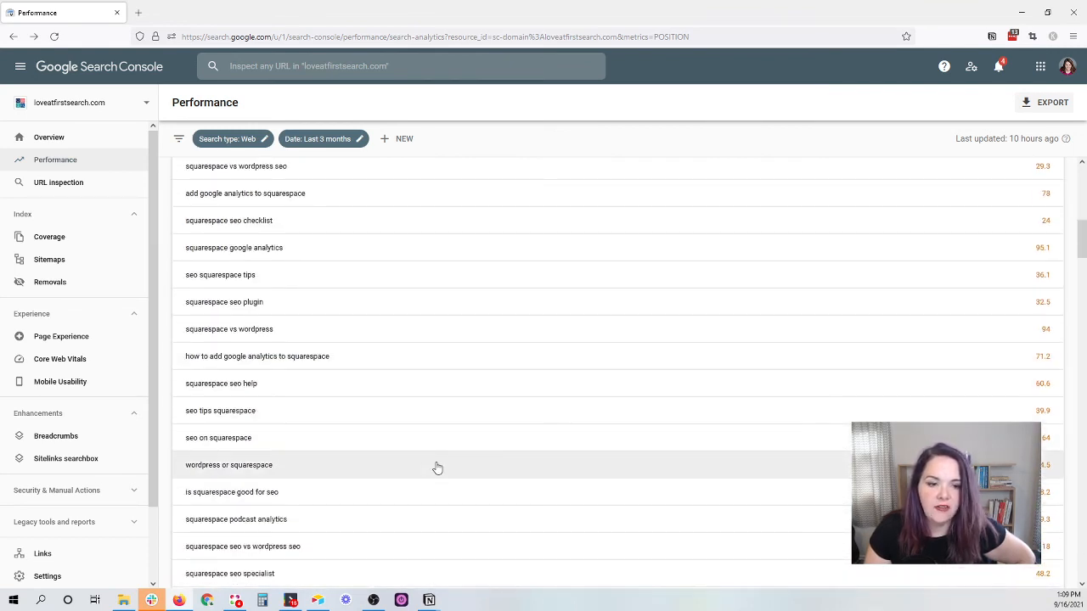
{"action": "scroll", "scroll_direction": "down", "scroll_amount": 3}
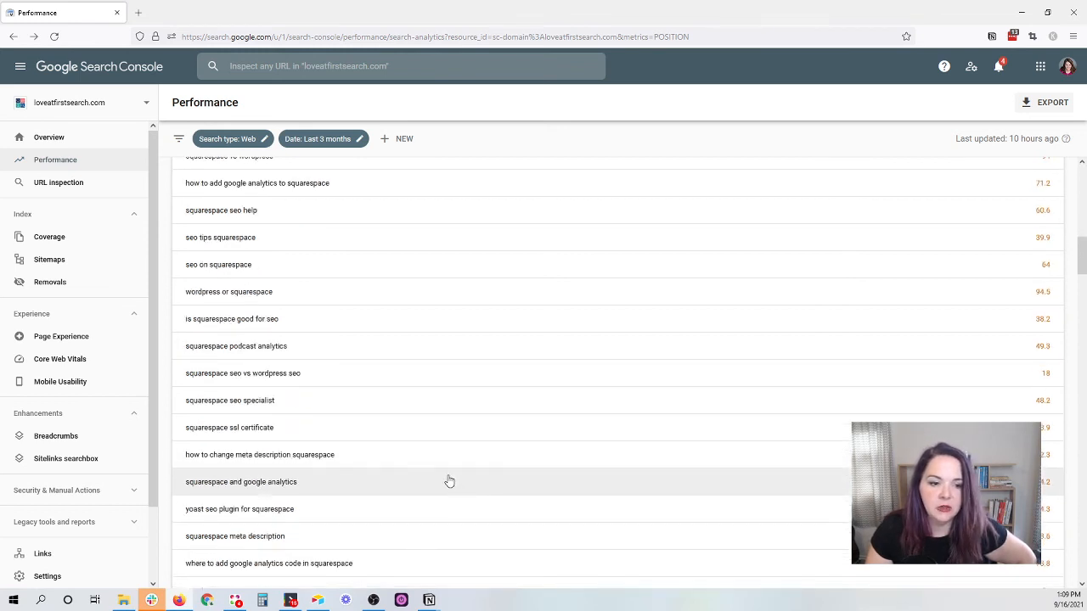
{"action": "scroll", "scroll_direction": "down", "scroll_amount": 3}
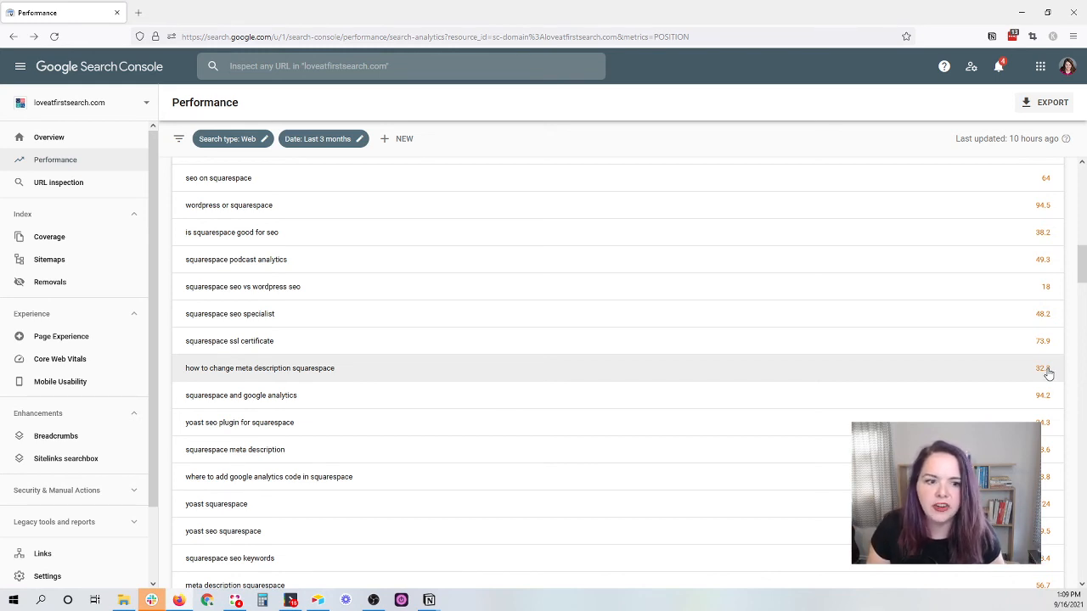
{"action": "mouse_move", "coordinate": [987, 412]}
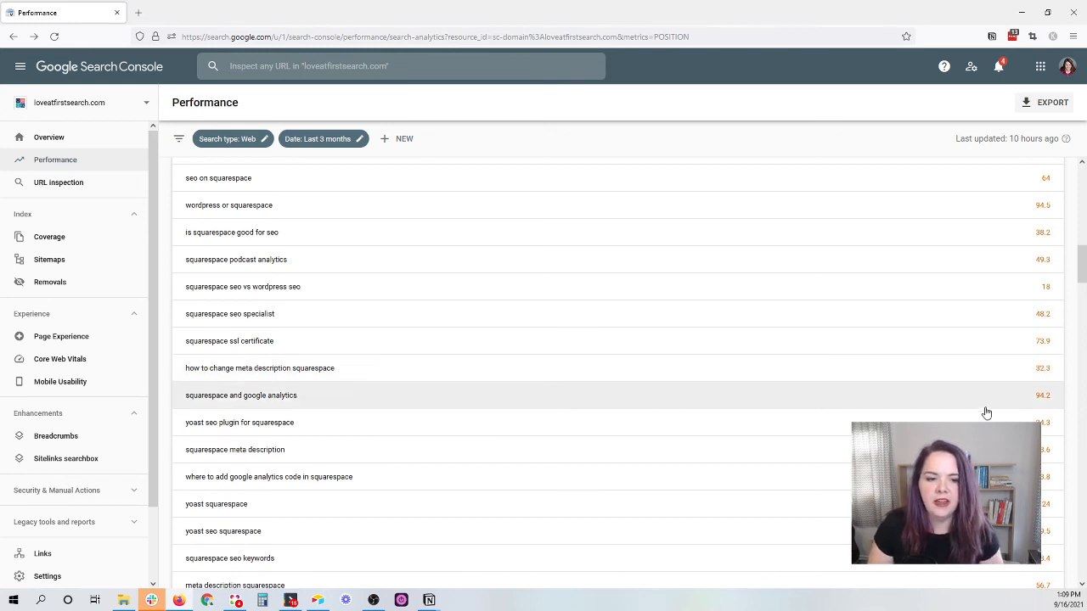